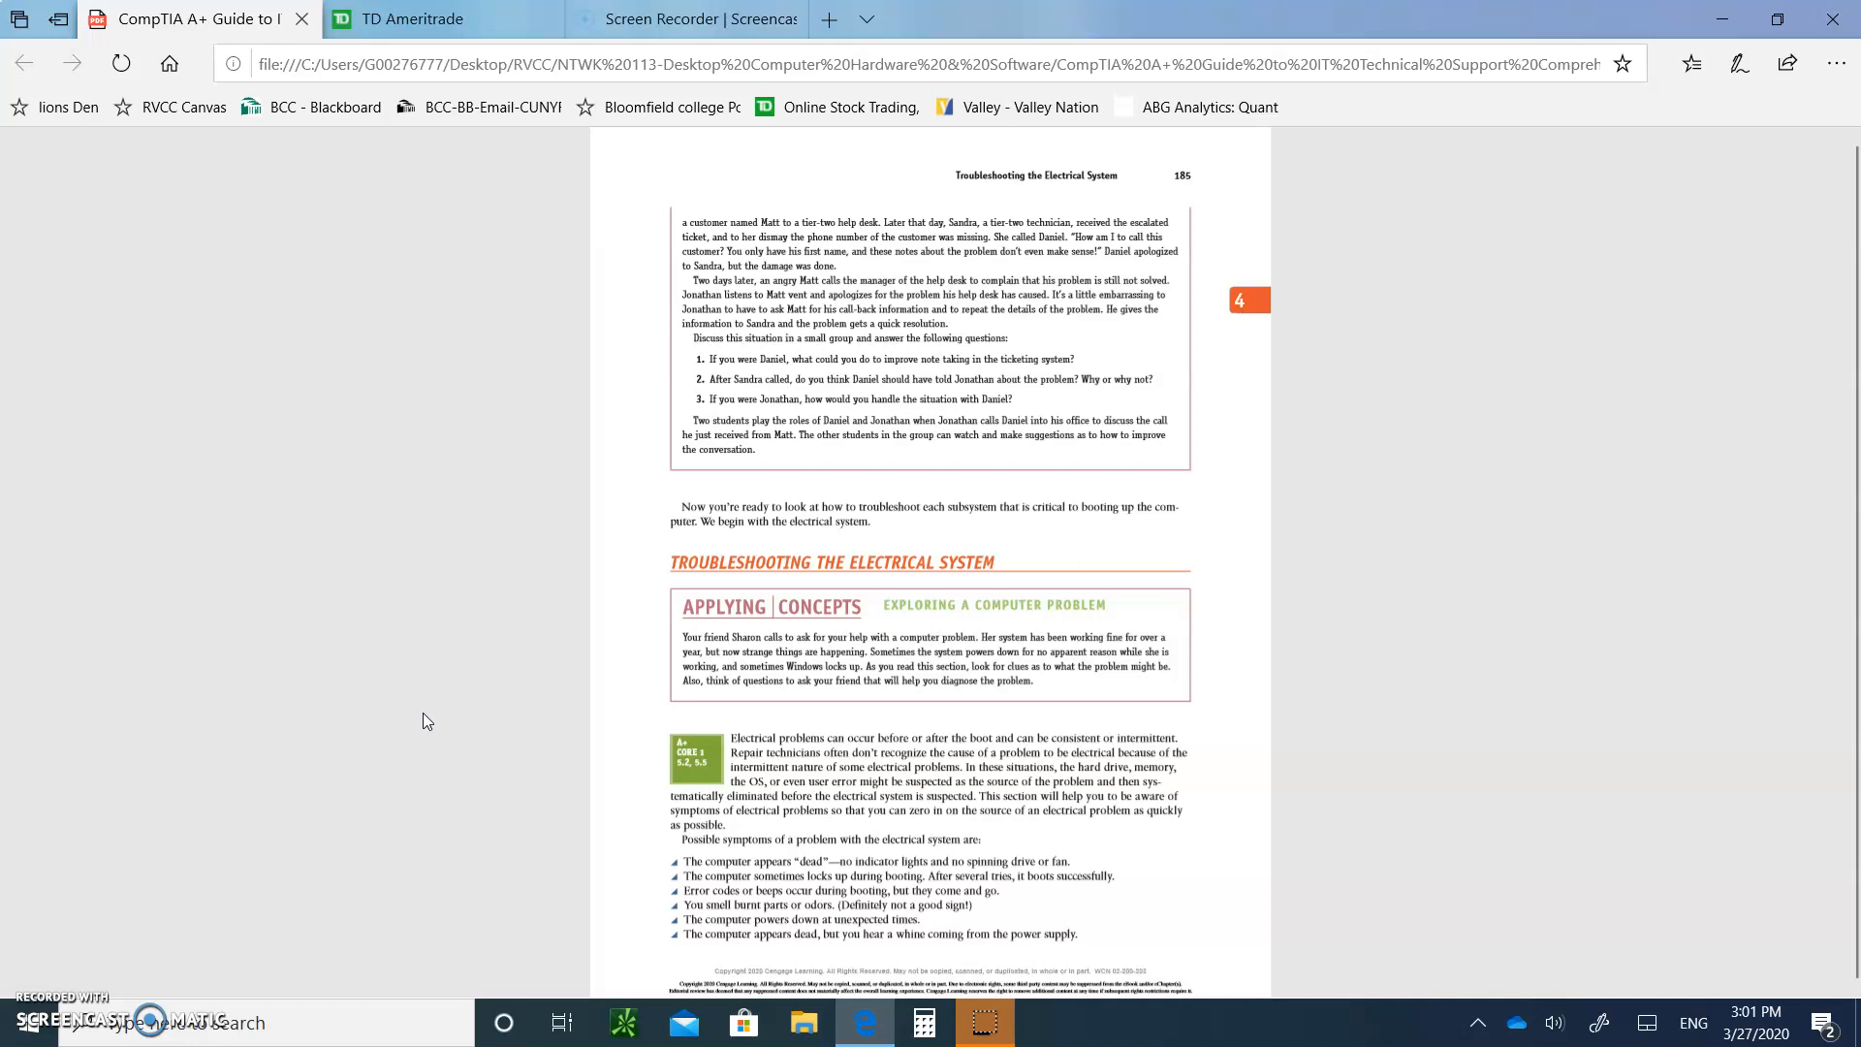
- Navigate back to page 183 with the POST beep codes table and Step 4
left_click(691, 876)
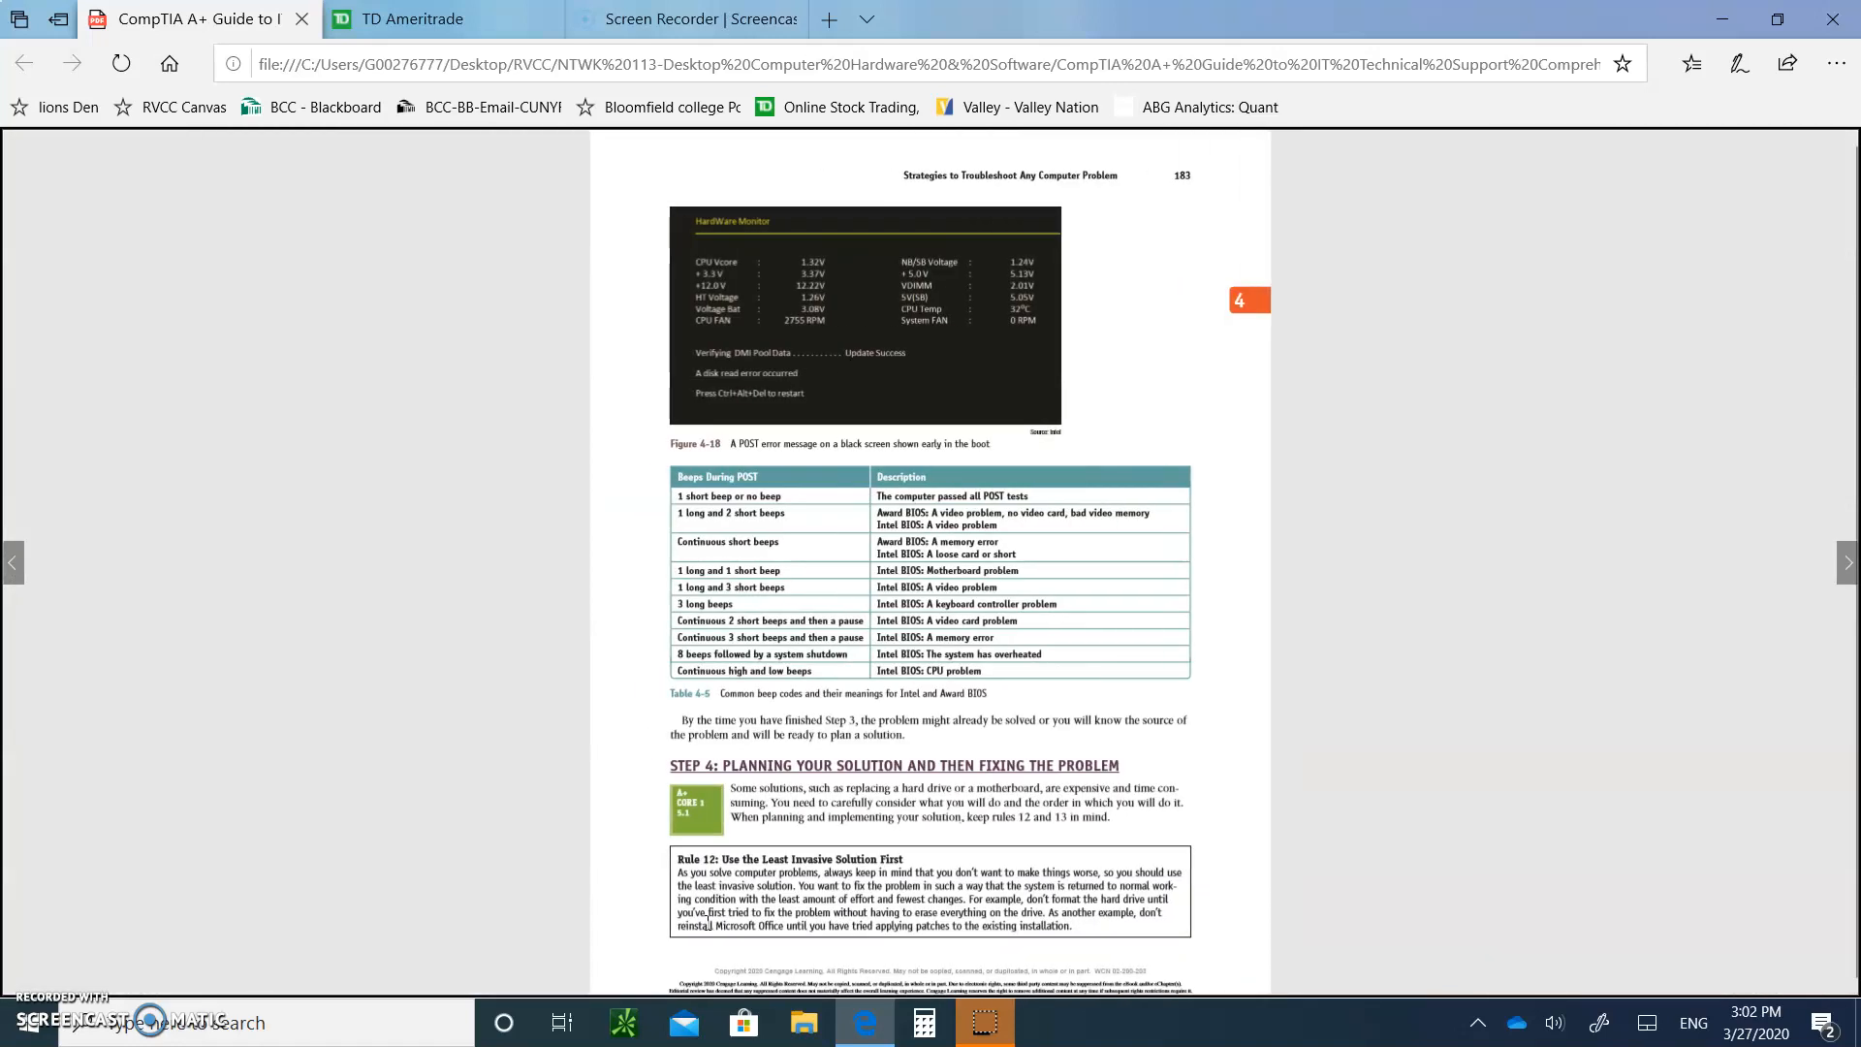
- Scroll down to page 186 covering electrical-system checks and Problems That Come and Go
scroll("down", 3)
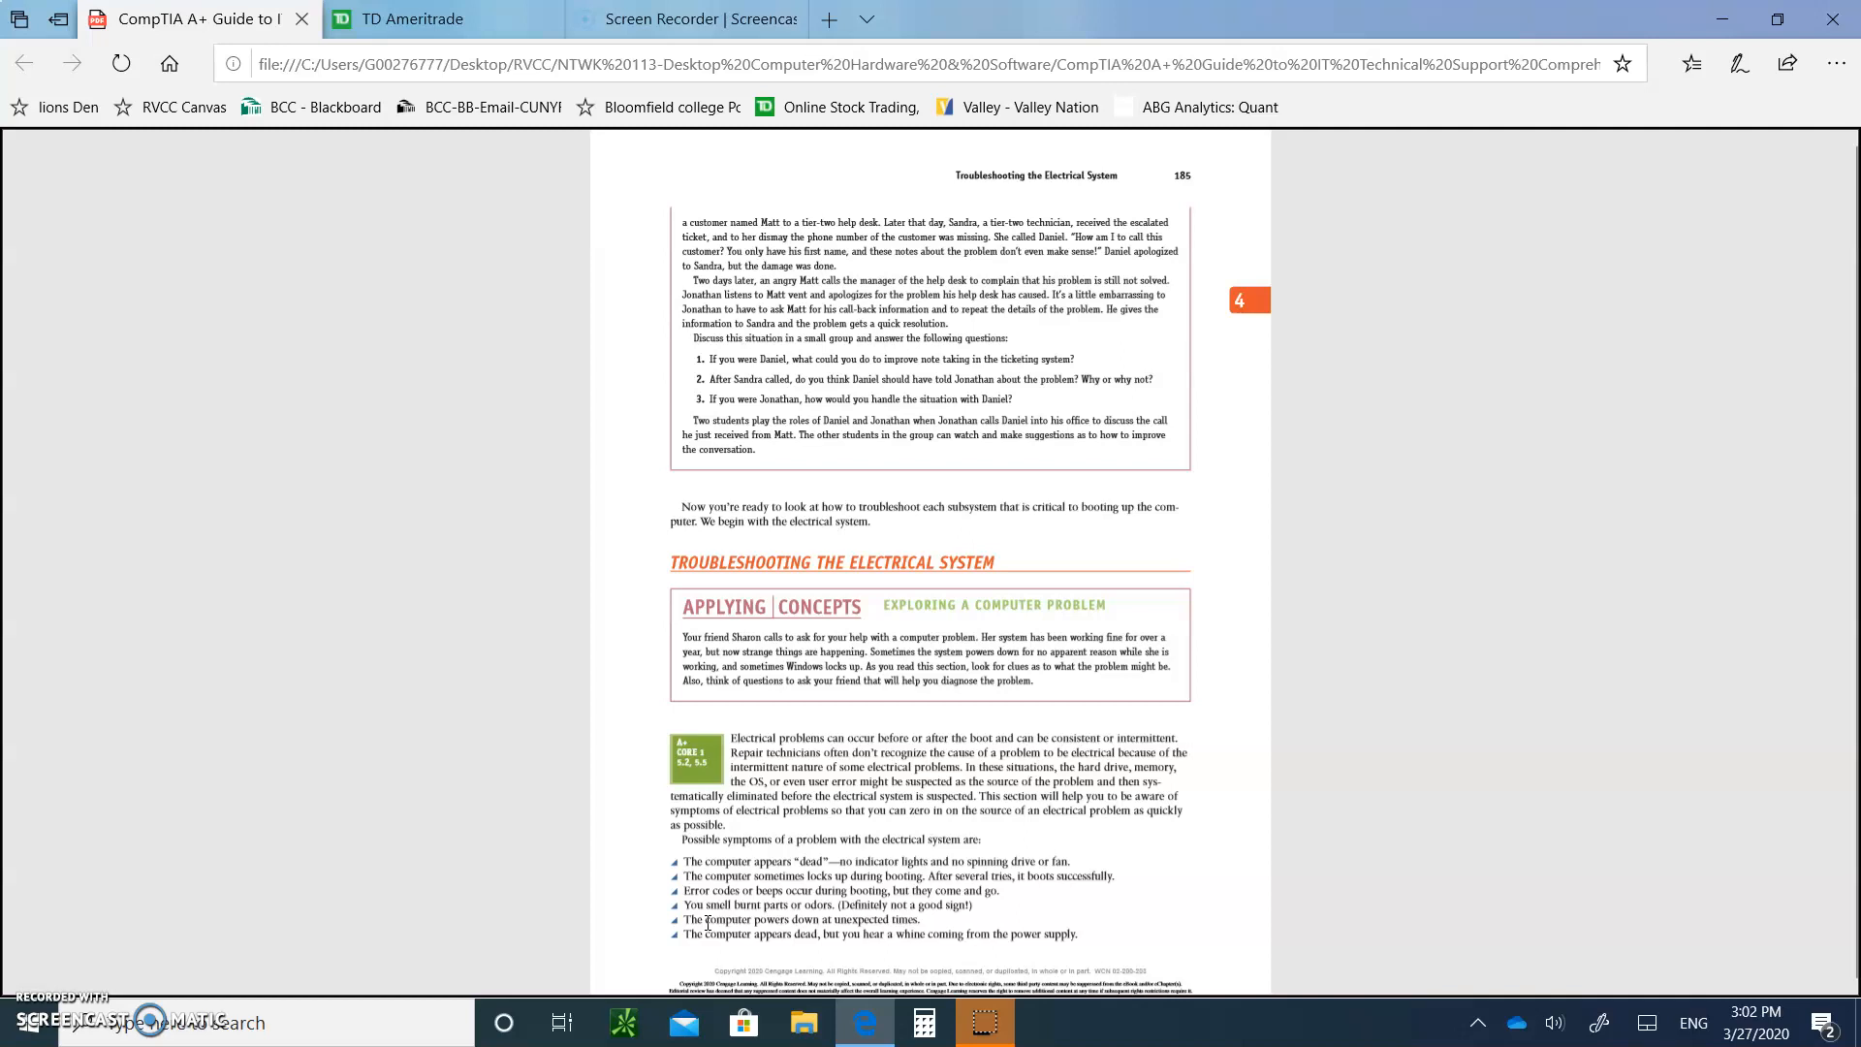
scroll("down", 3)
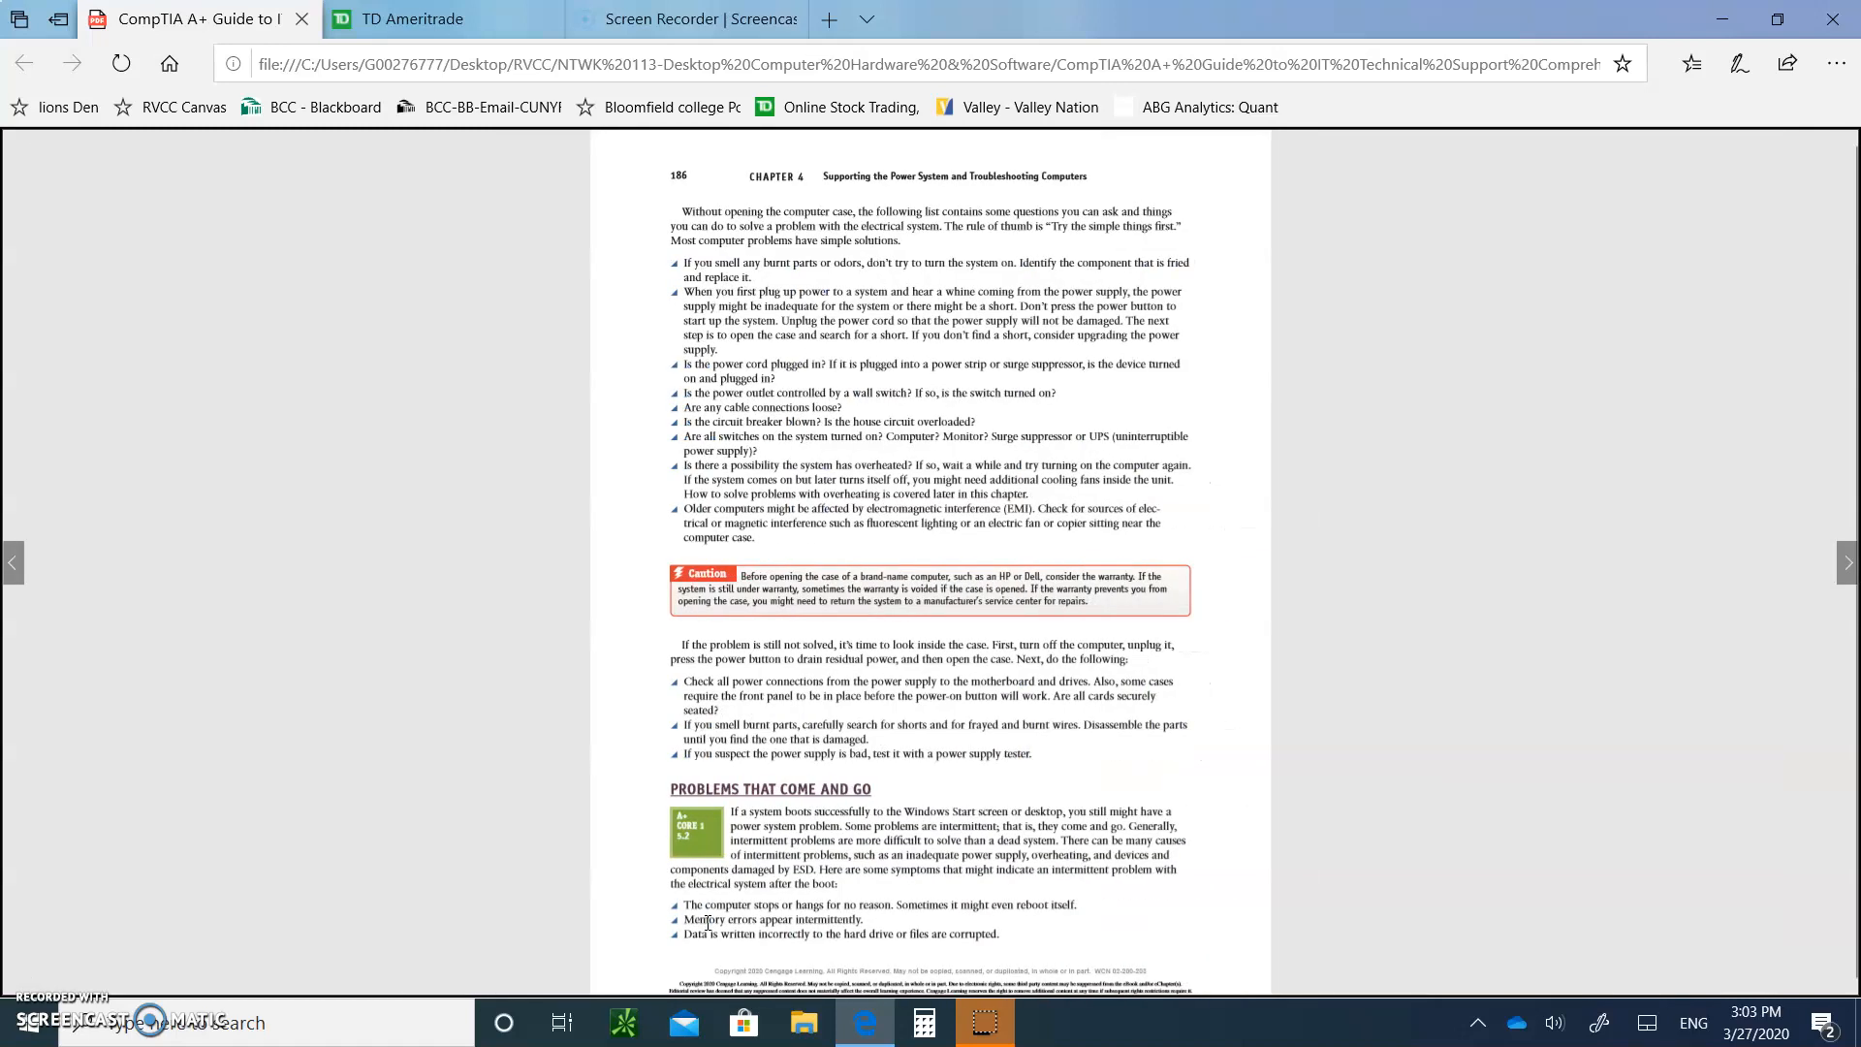
scroll("down", 3)
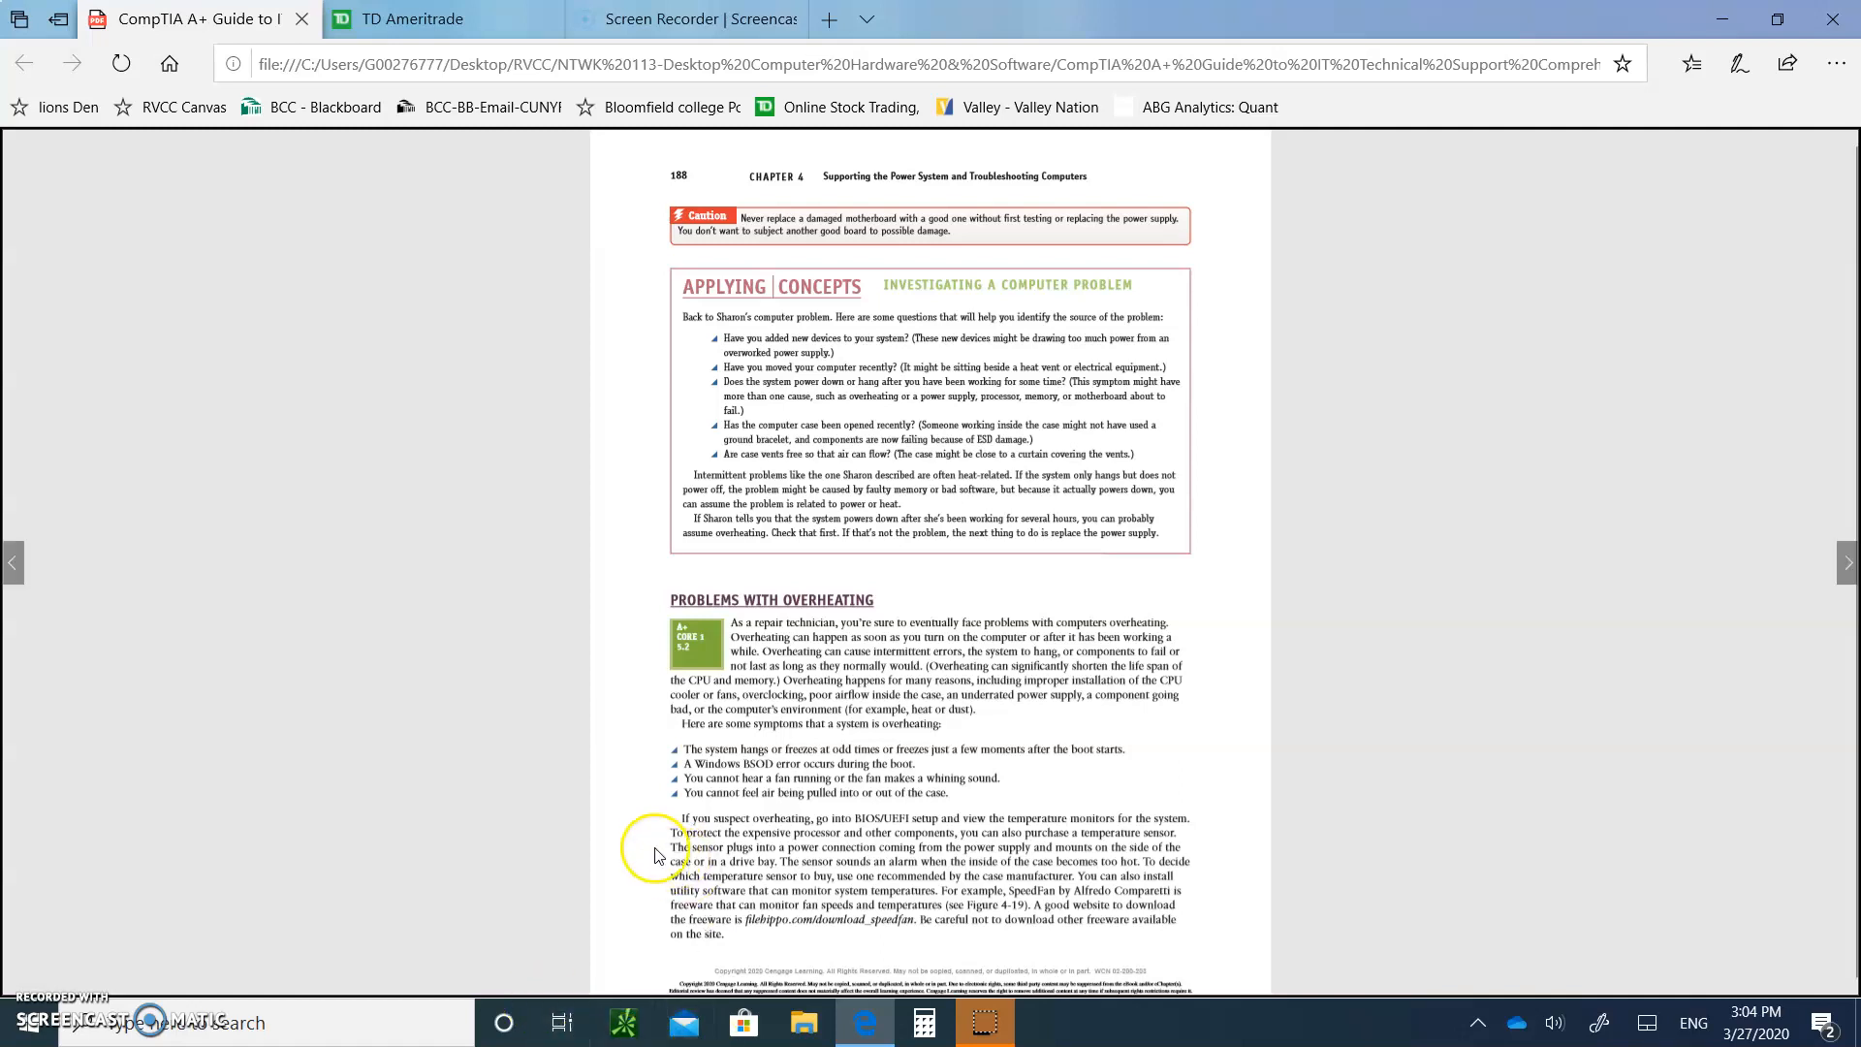
mouse_move(717, 766)
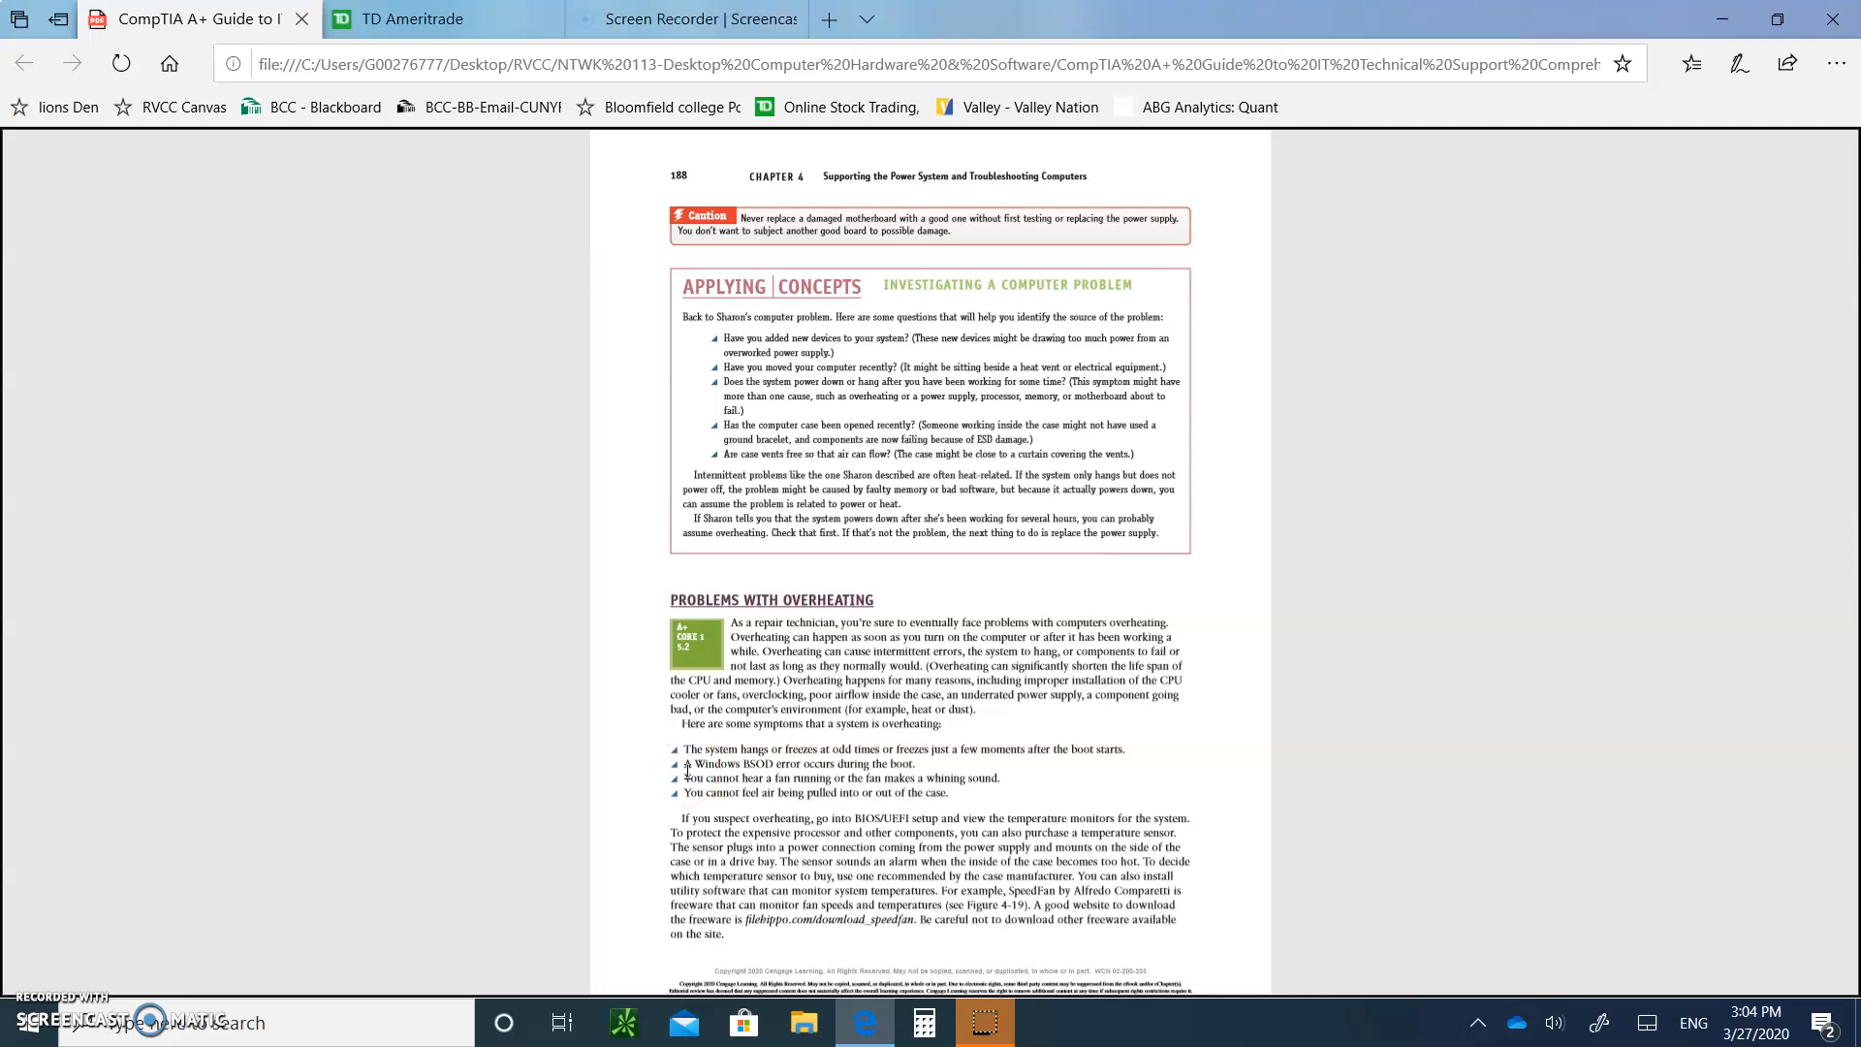
- Scroll down to page 189 with the SpeedFan figure and dusty cooler fan photo
scroll("down", 3)
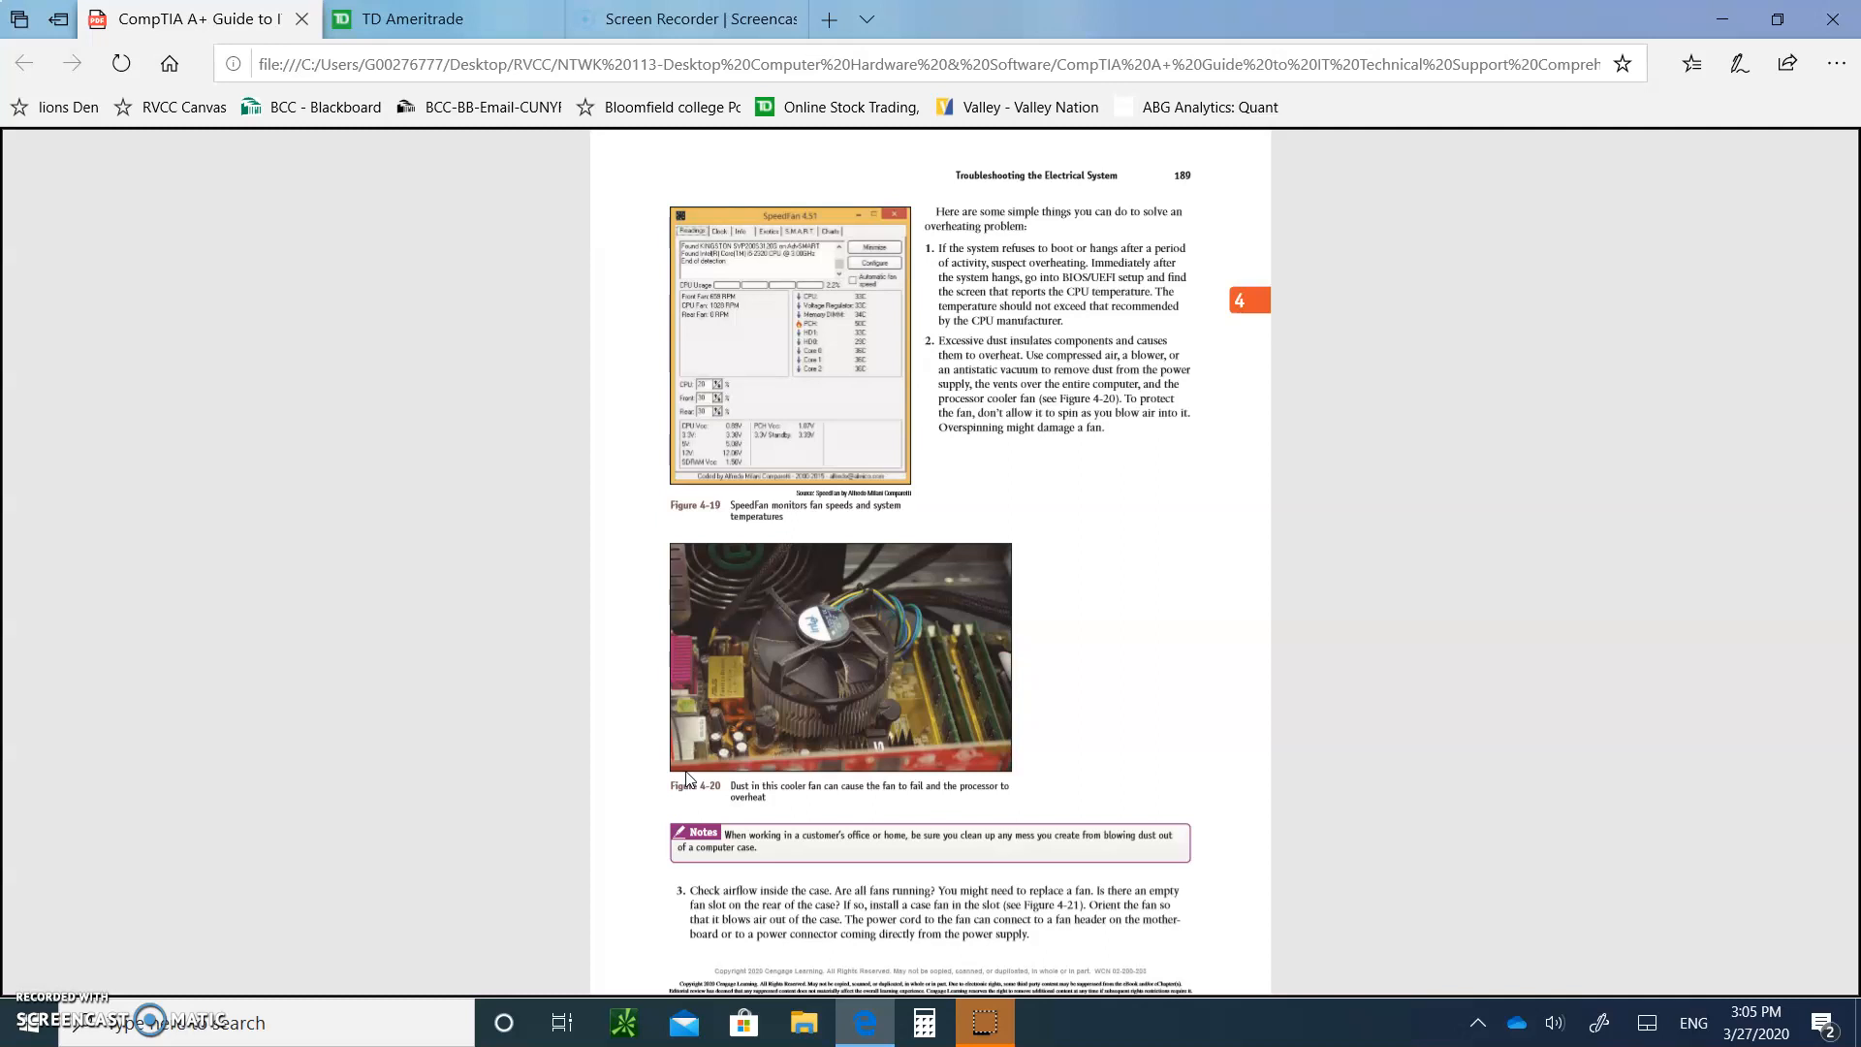
- Scroll down to page 191 with overheating checklist items 8–14 and Figure 4-24
scroll("down", 3)
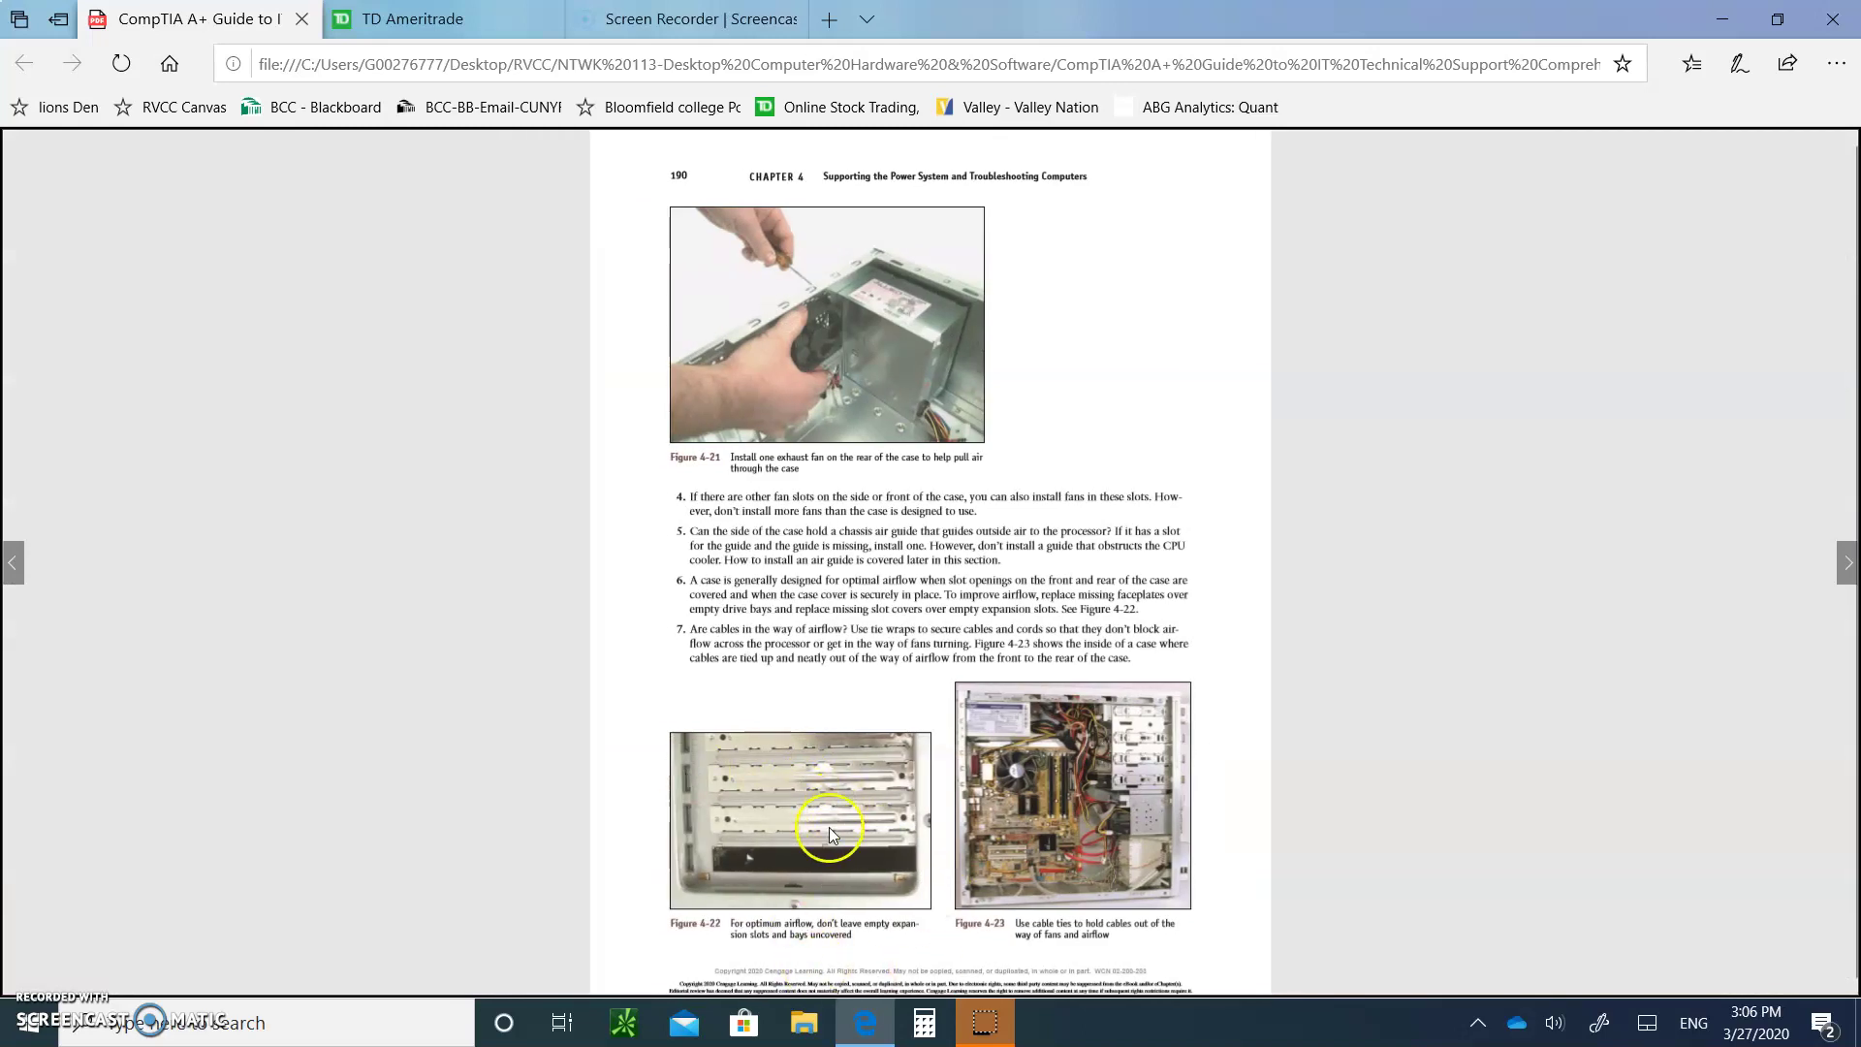
mouse_move(841, 867)
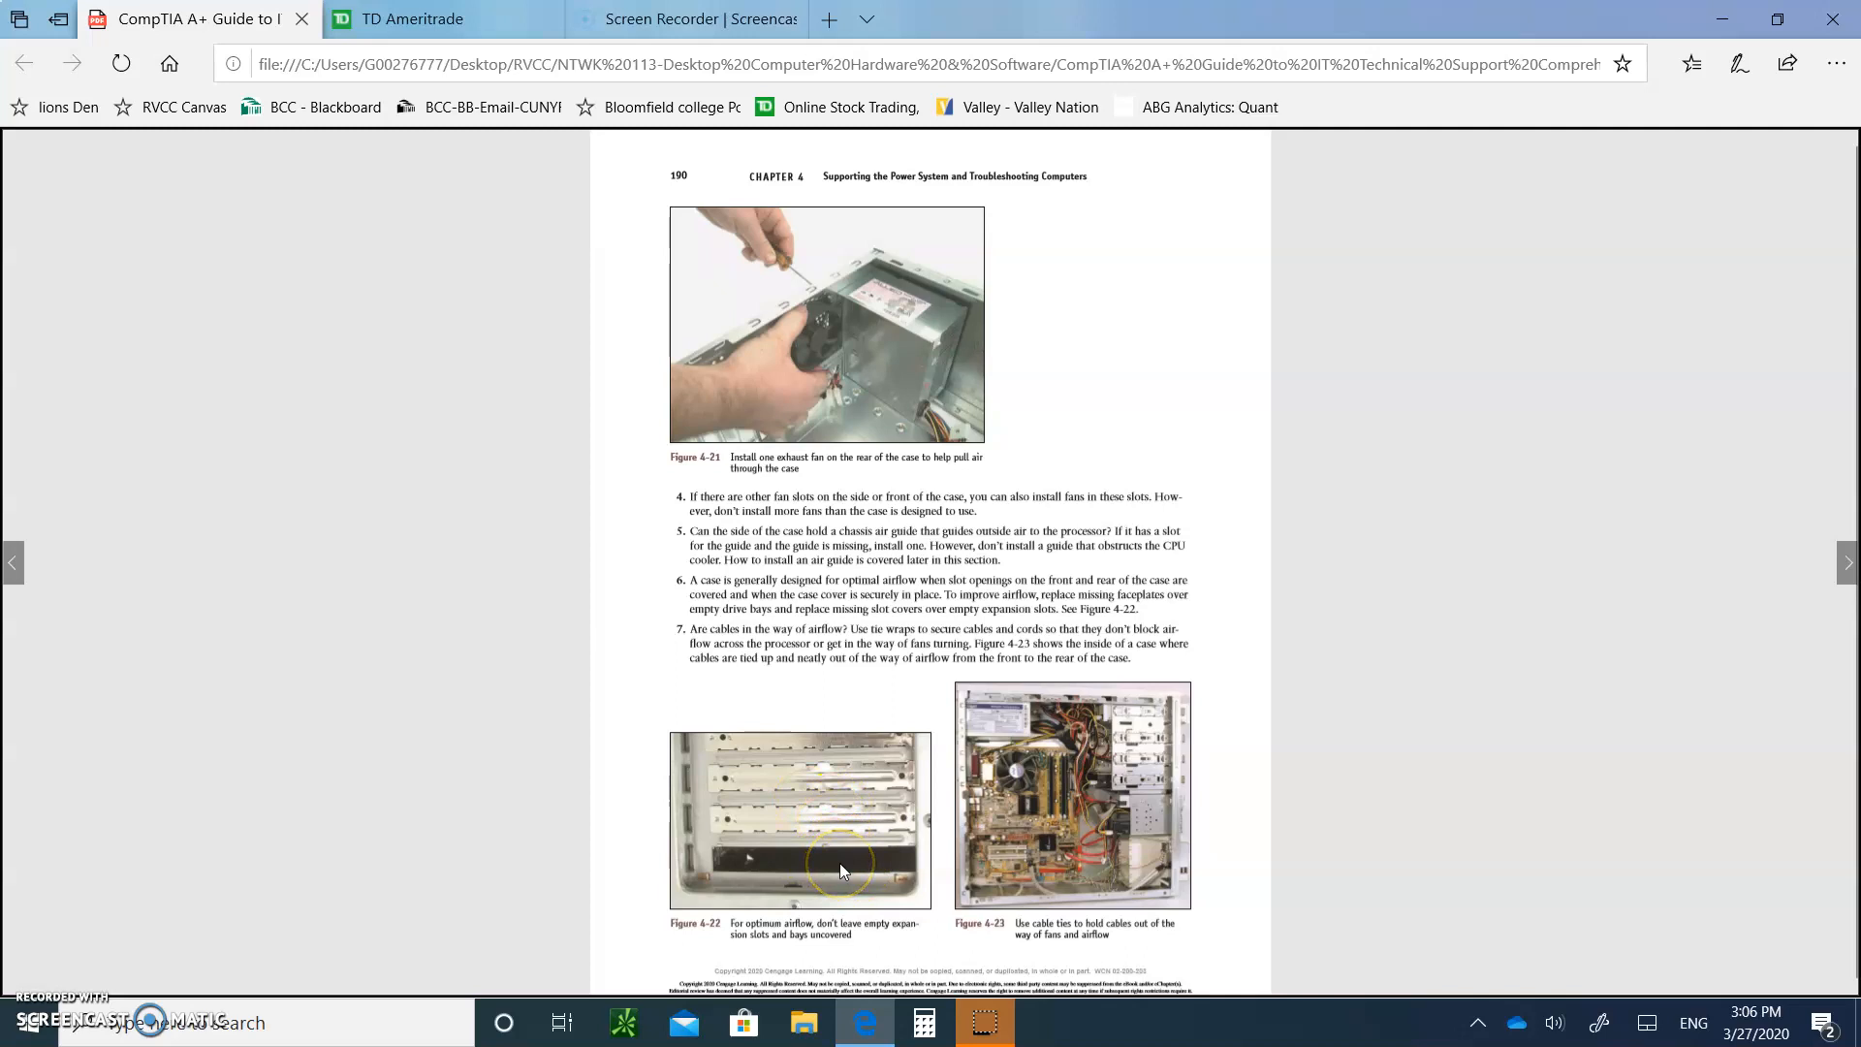
mouse_move(1070, 721)
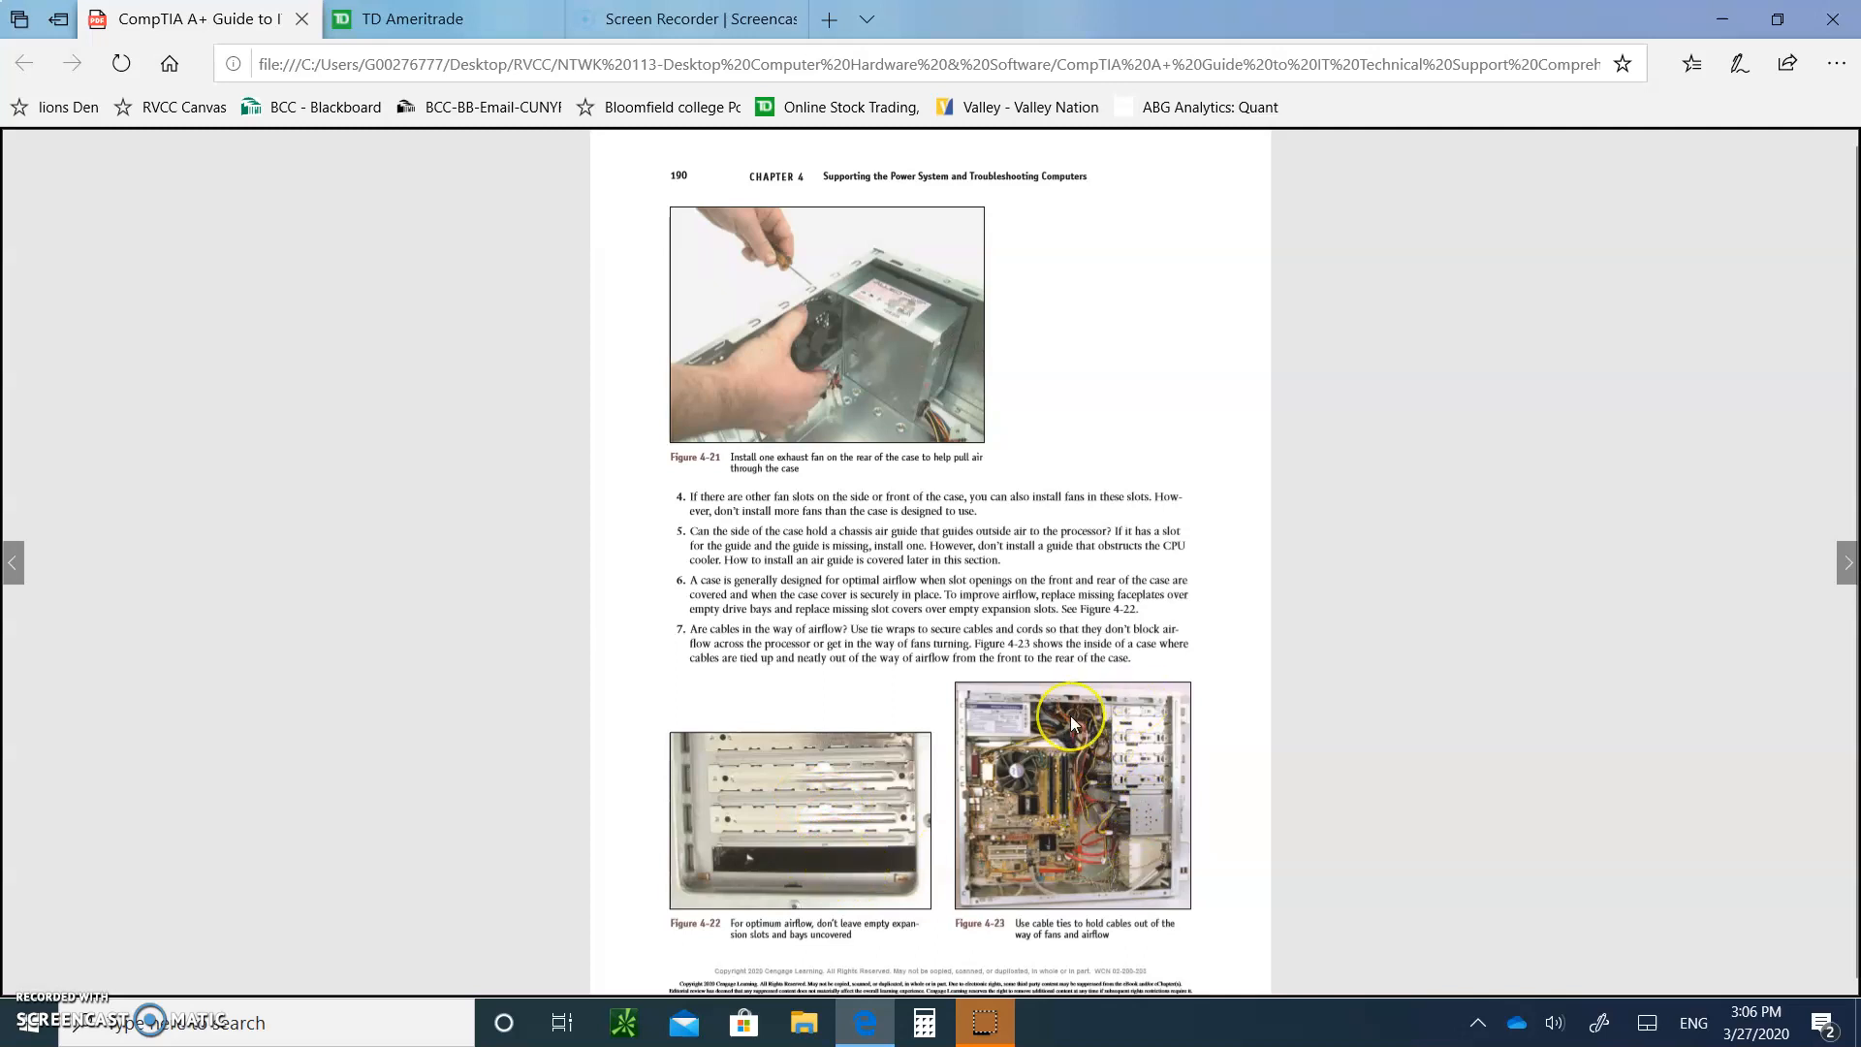
mouse_move(1138, 756)
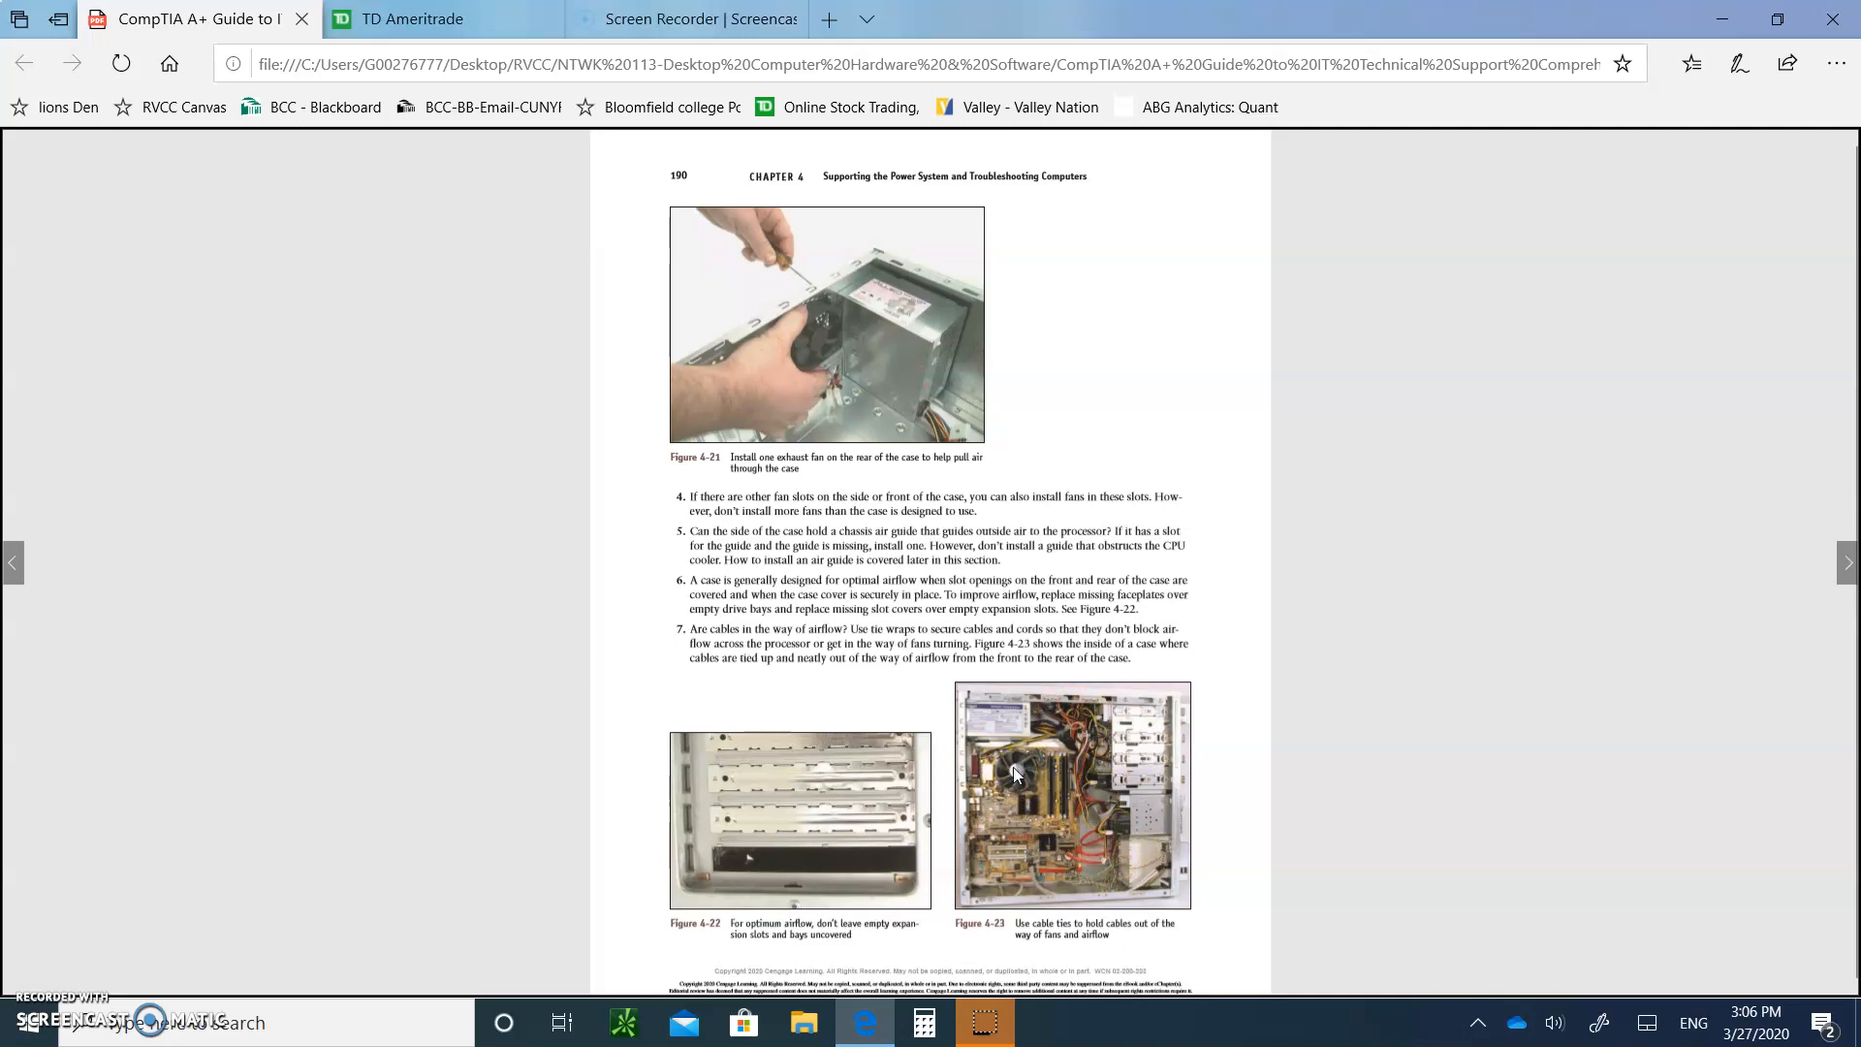
left_click(1049, 755)
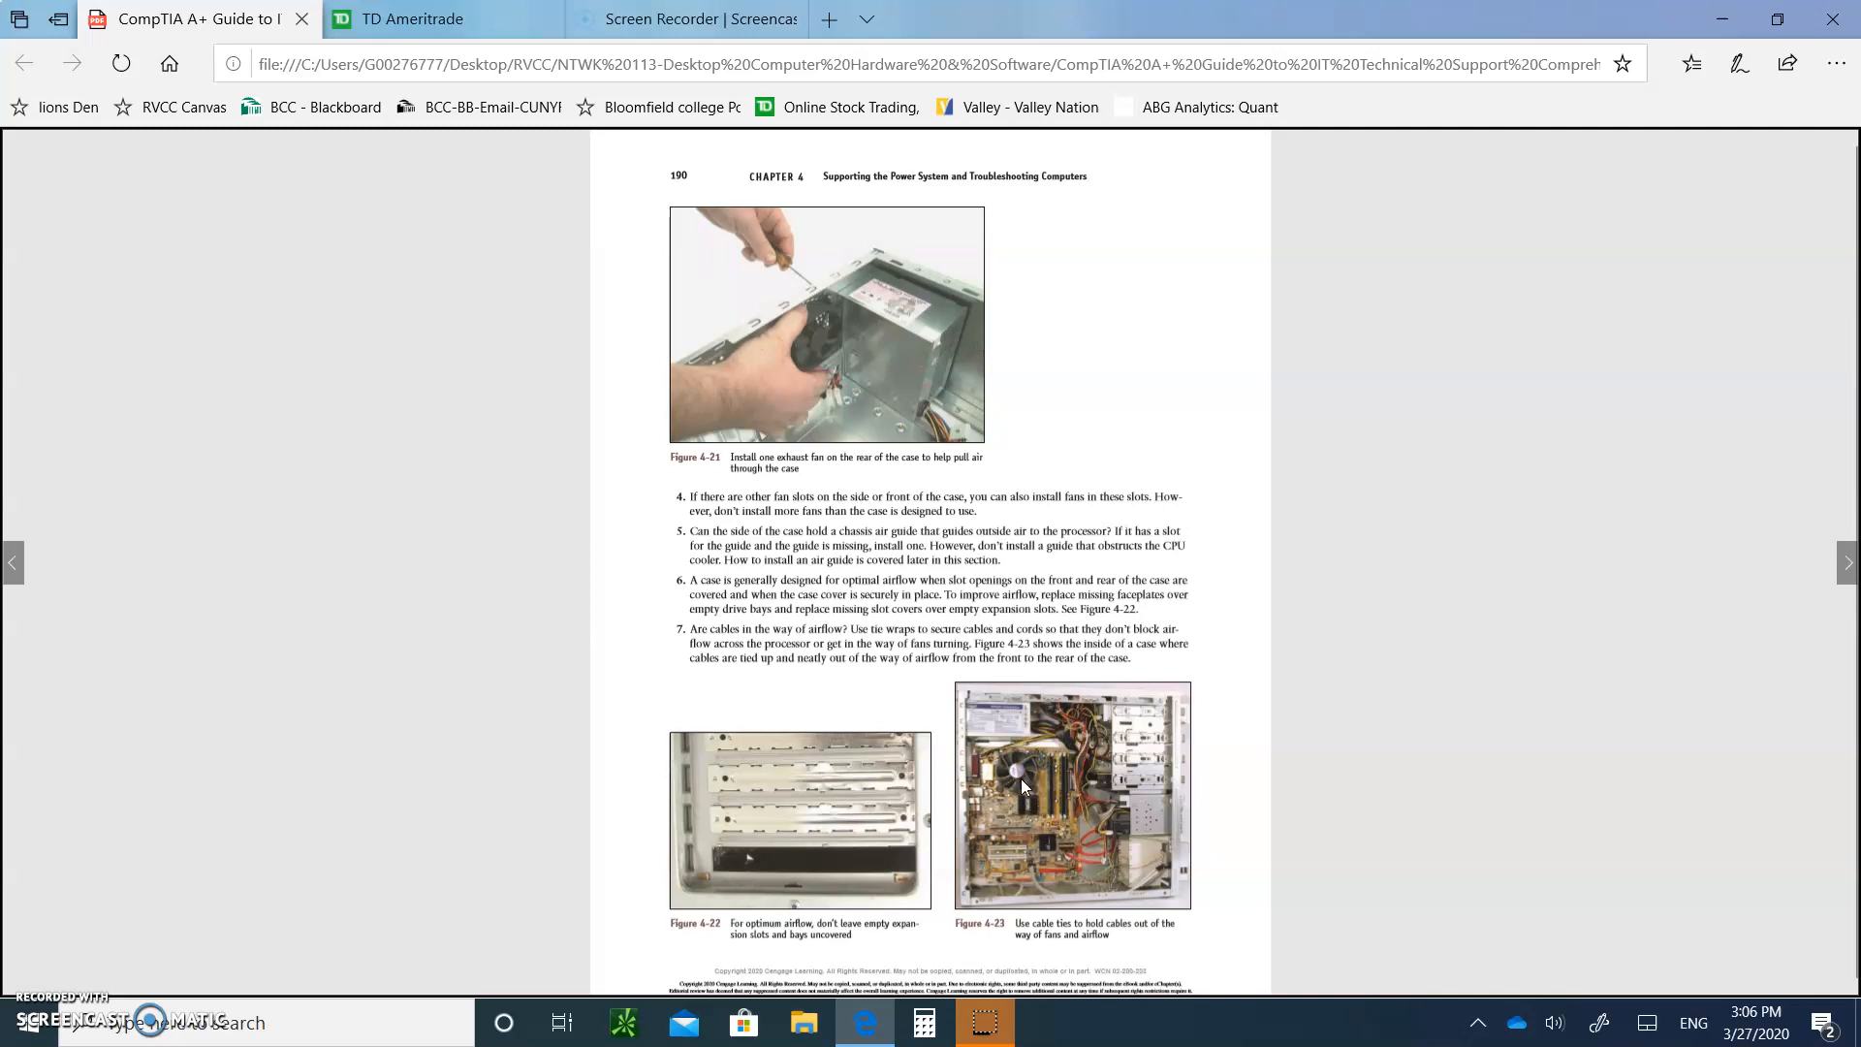
scroll("down", 3)
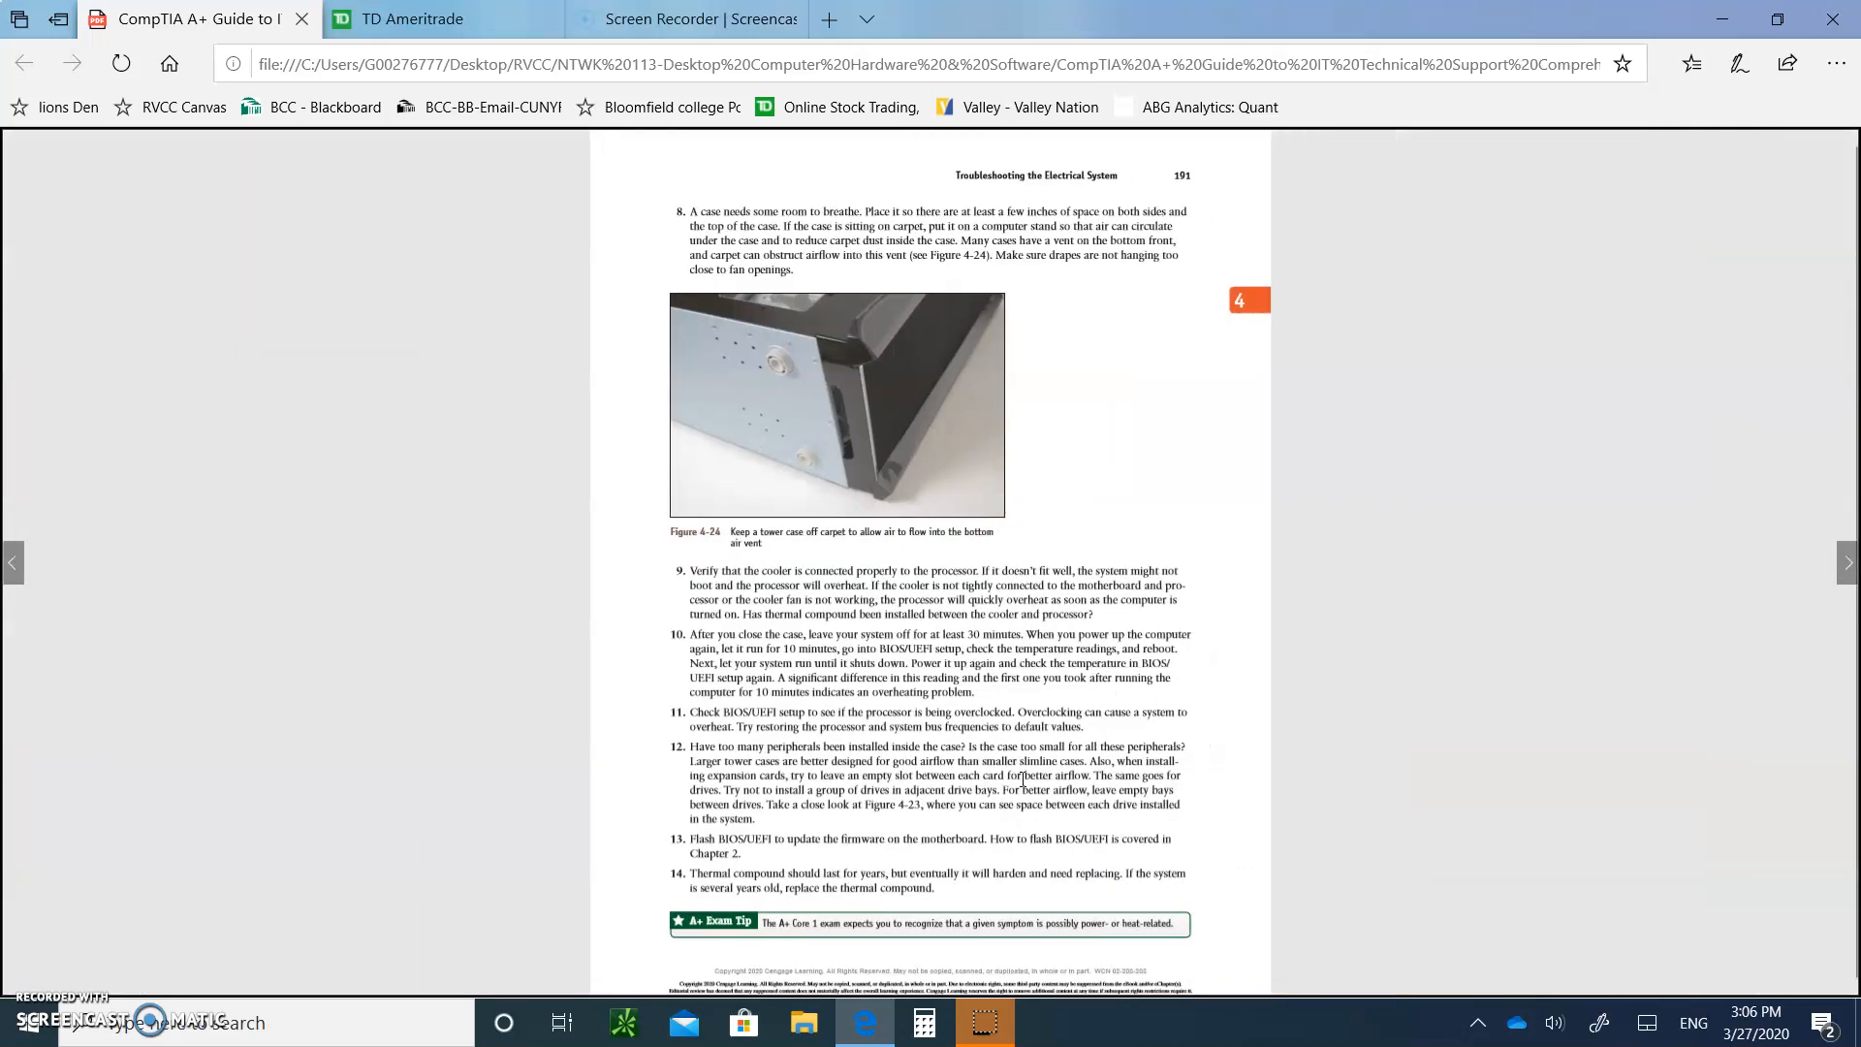
- Scroll through page 192 to the chassis air guides and Problems with Laptop Power section
scroll("down", 3)
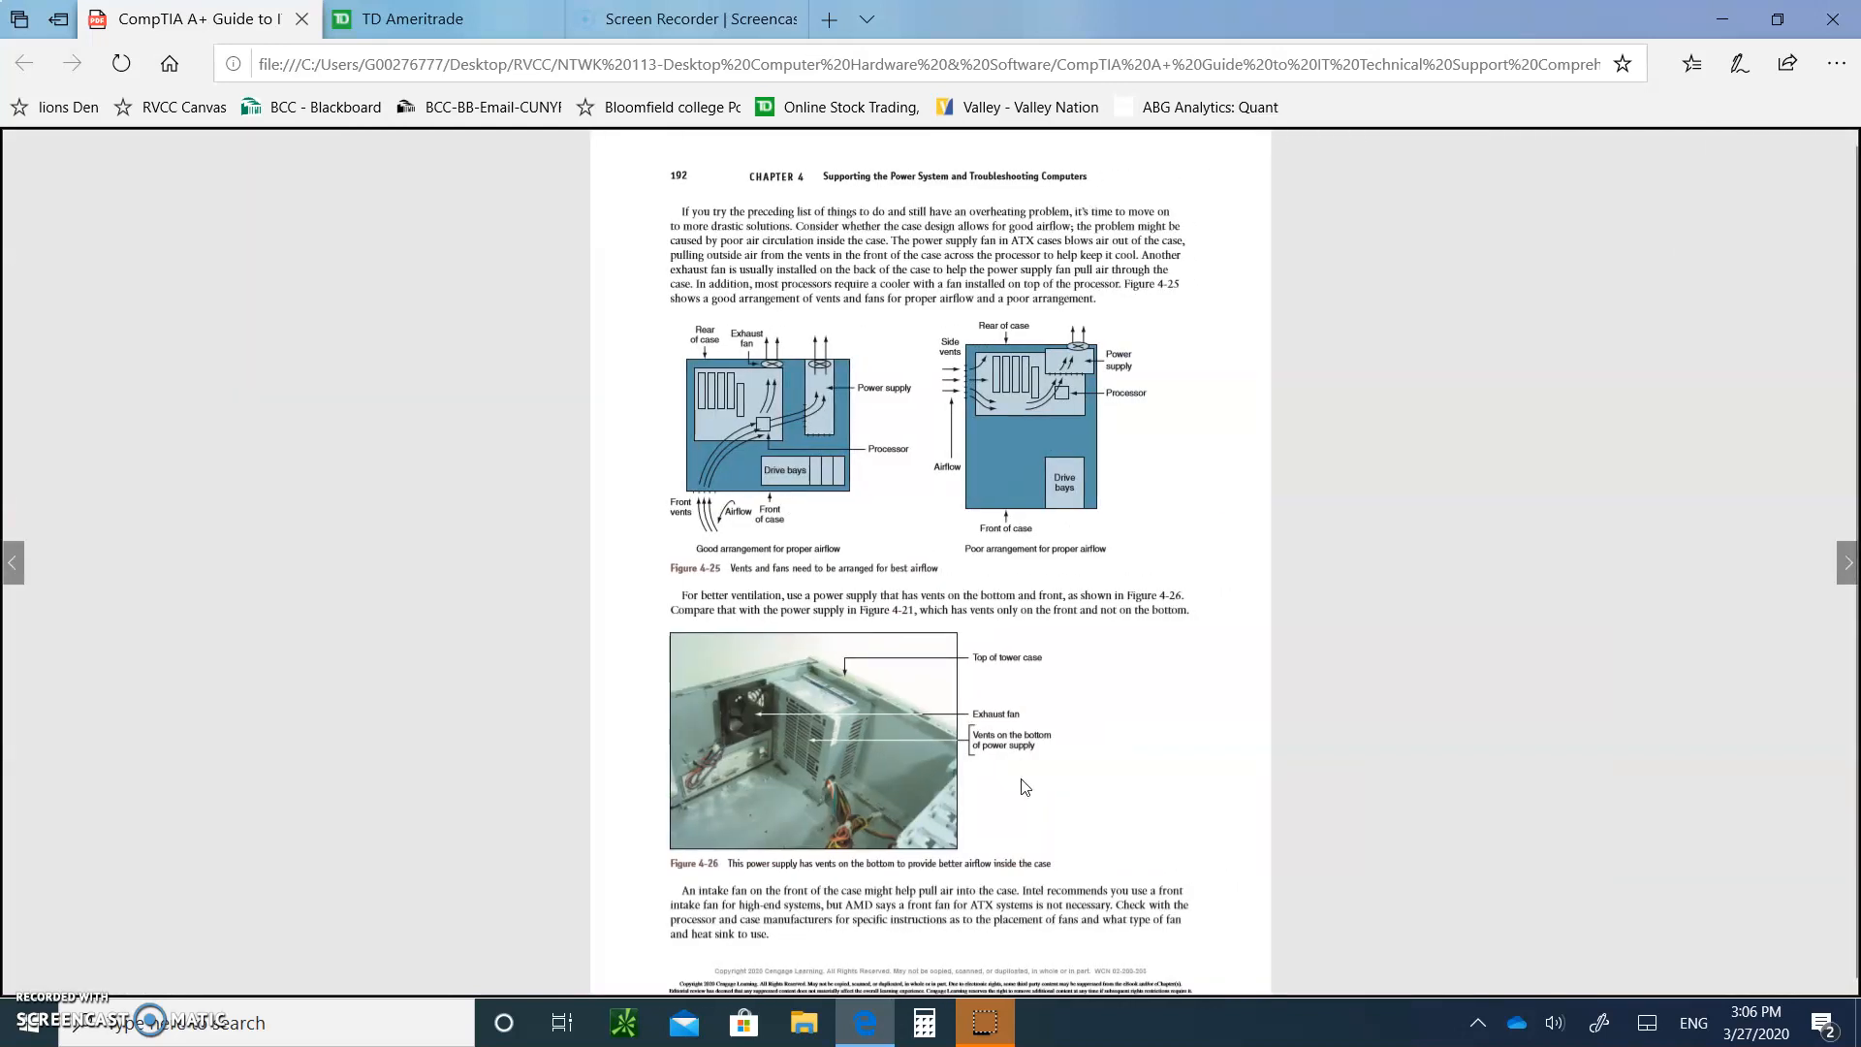
scroll("down", 3)
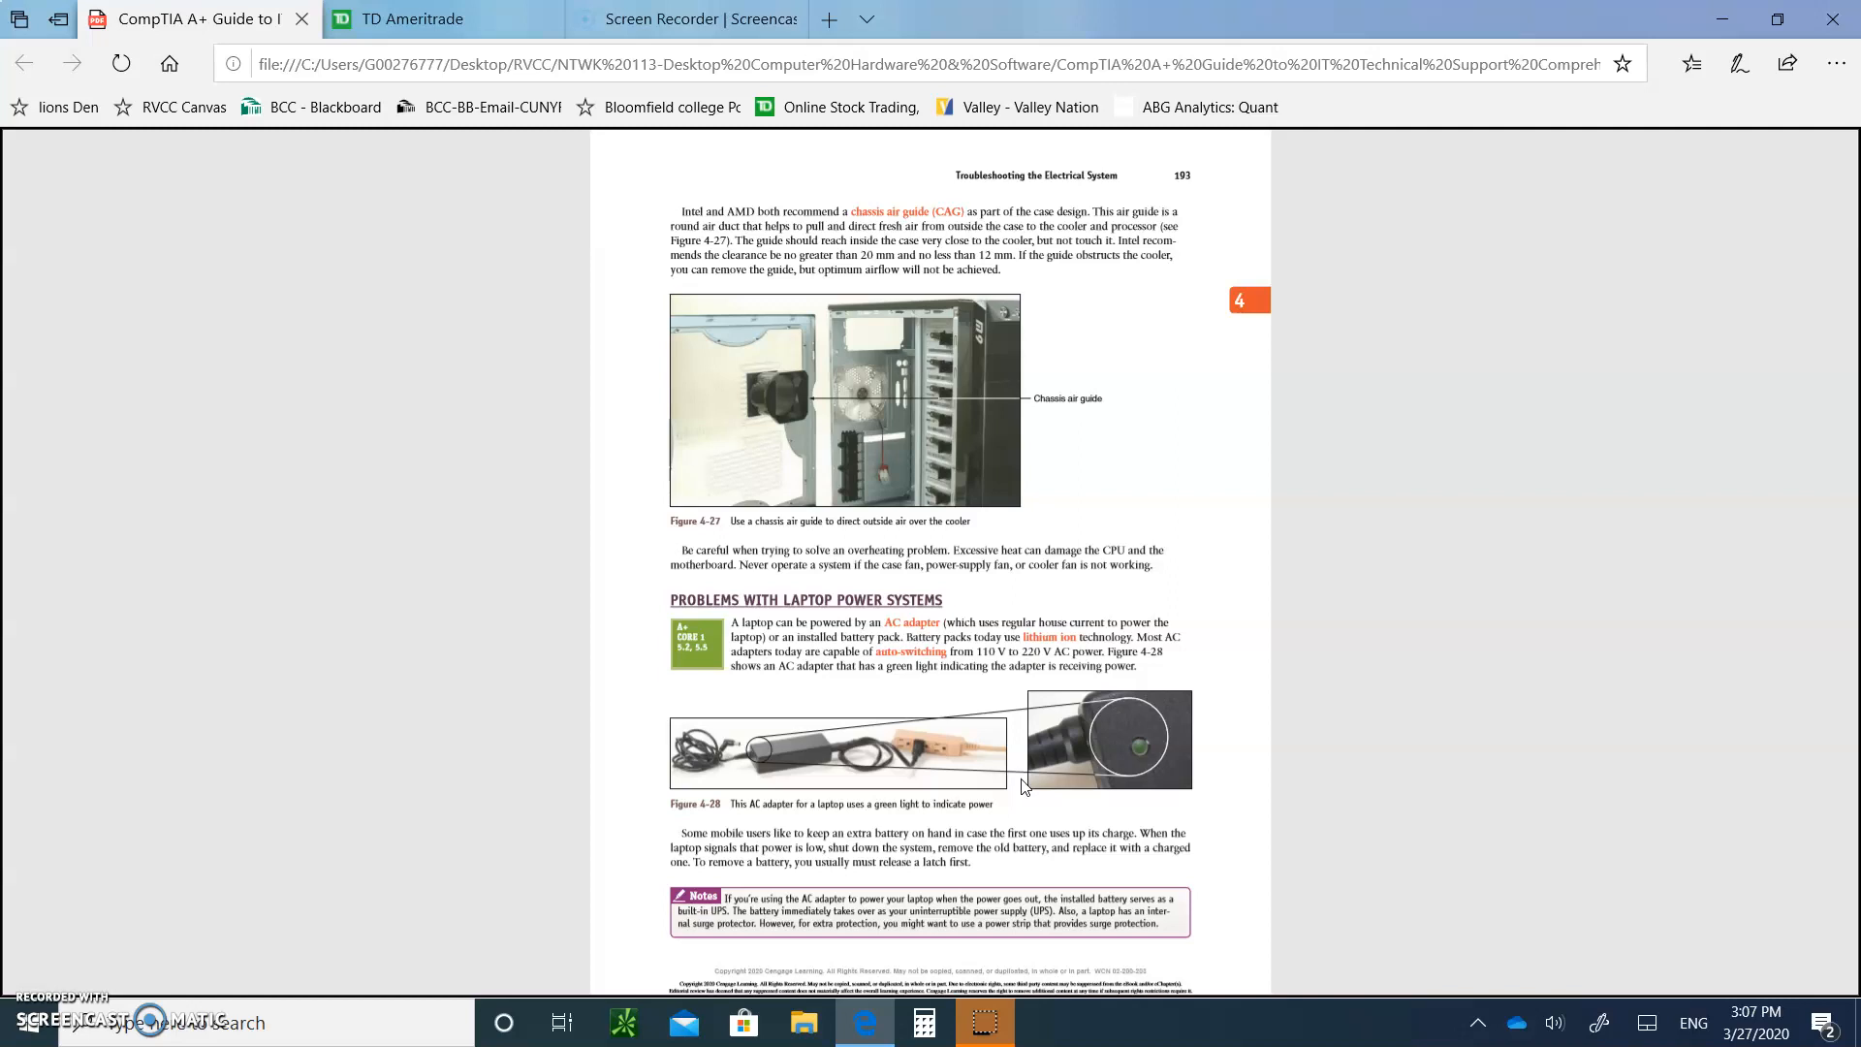
scroll("down", 3)
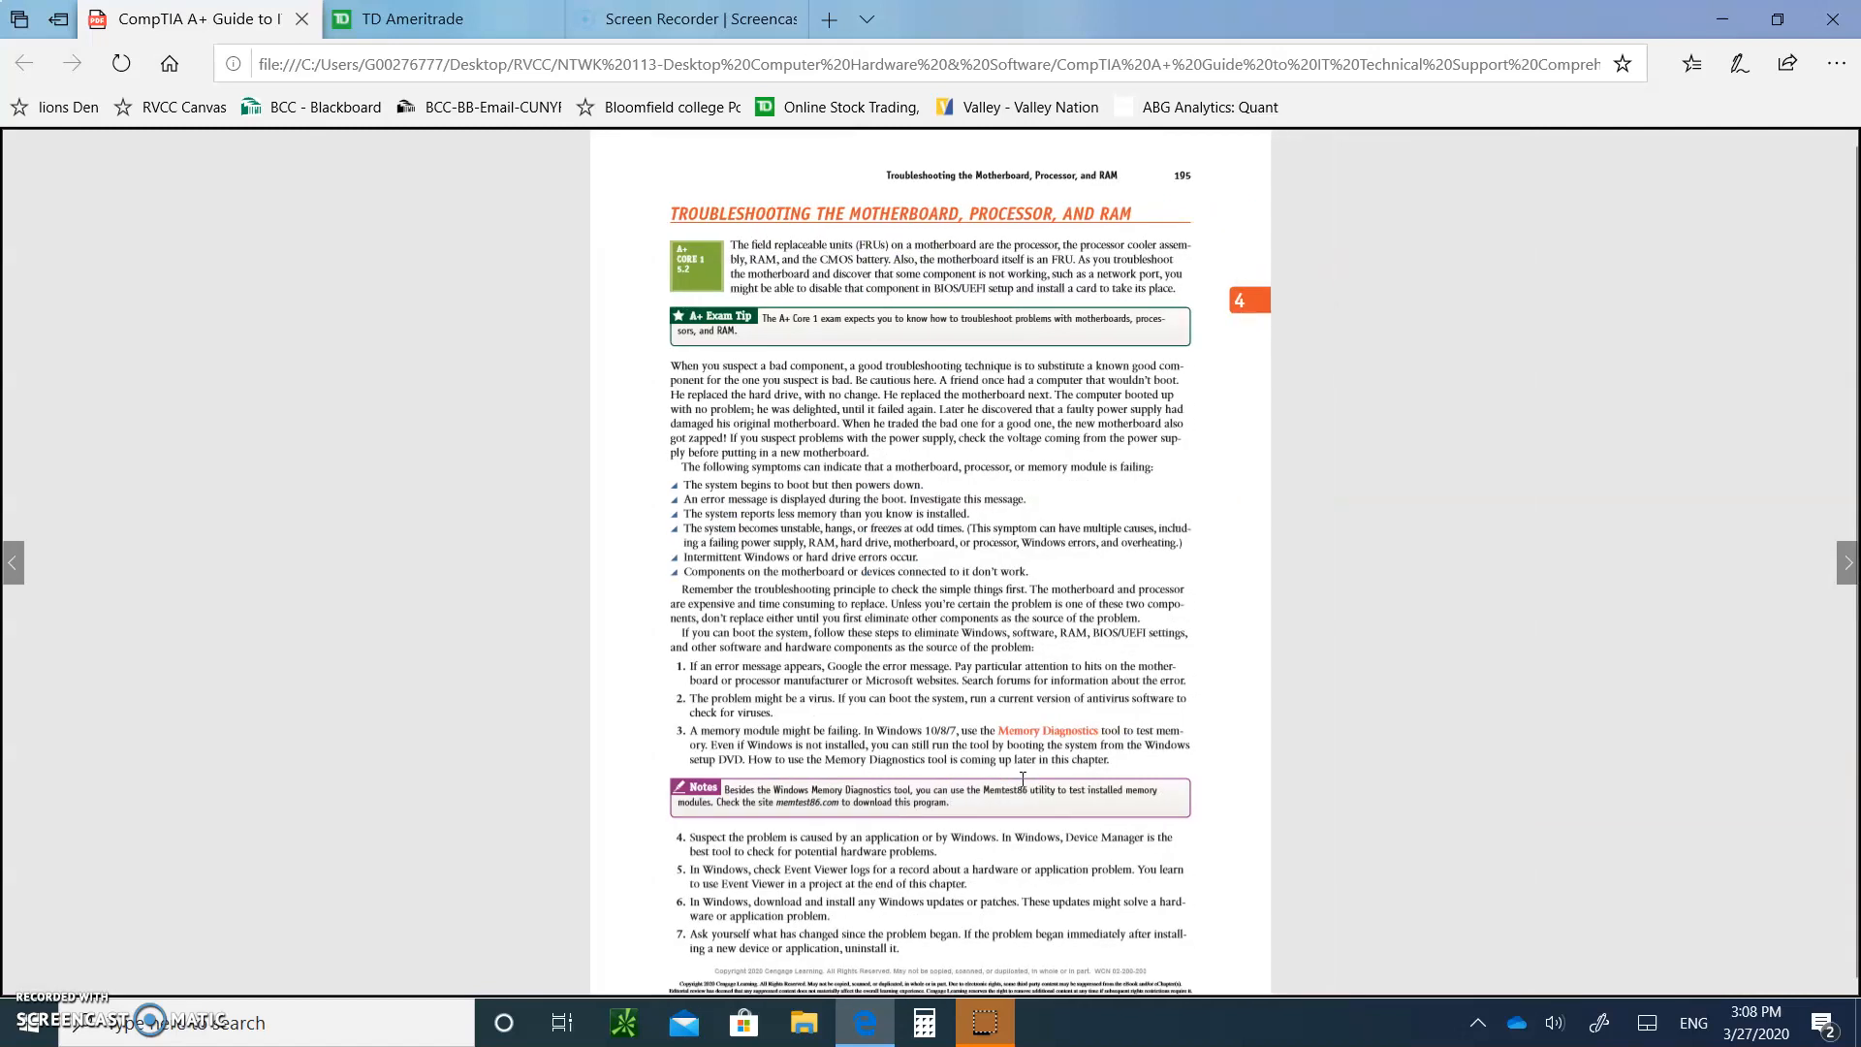
scroll("down", 3)
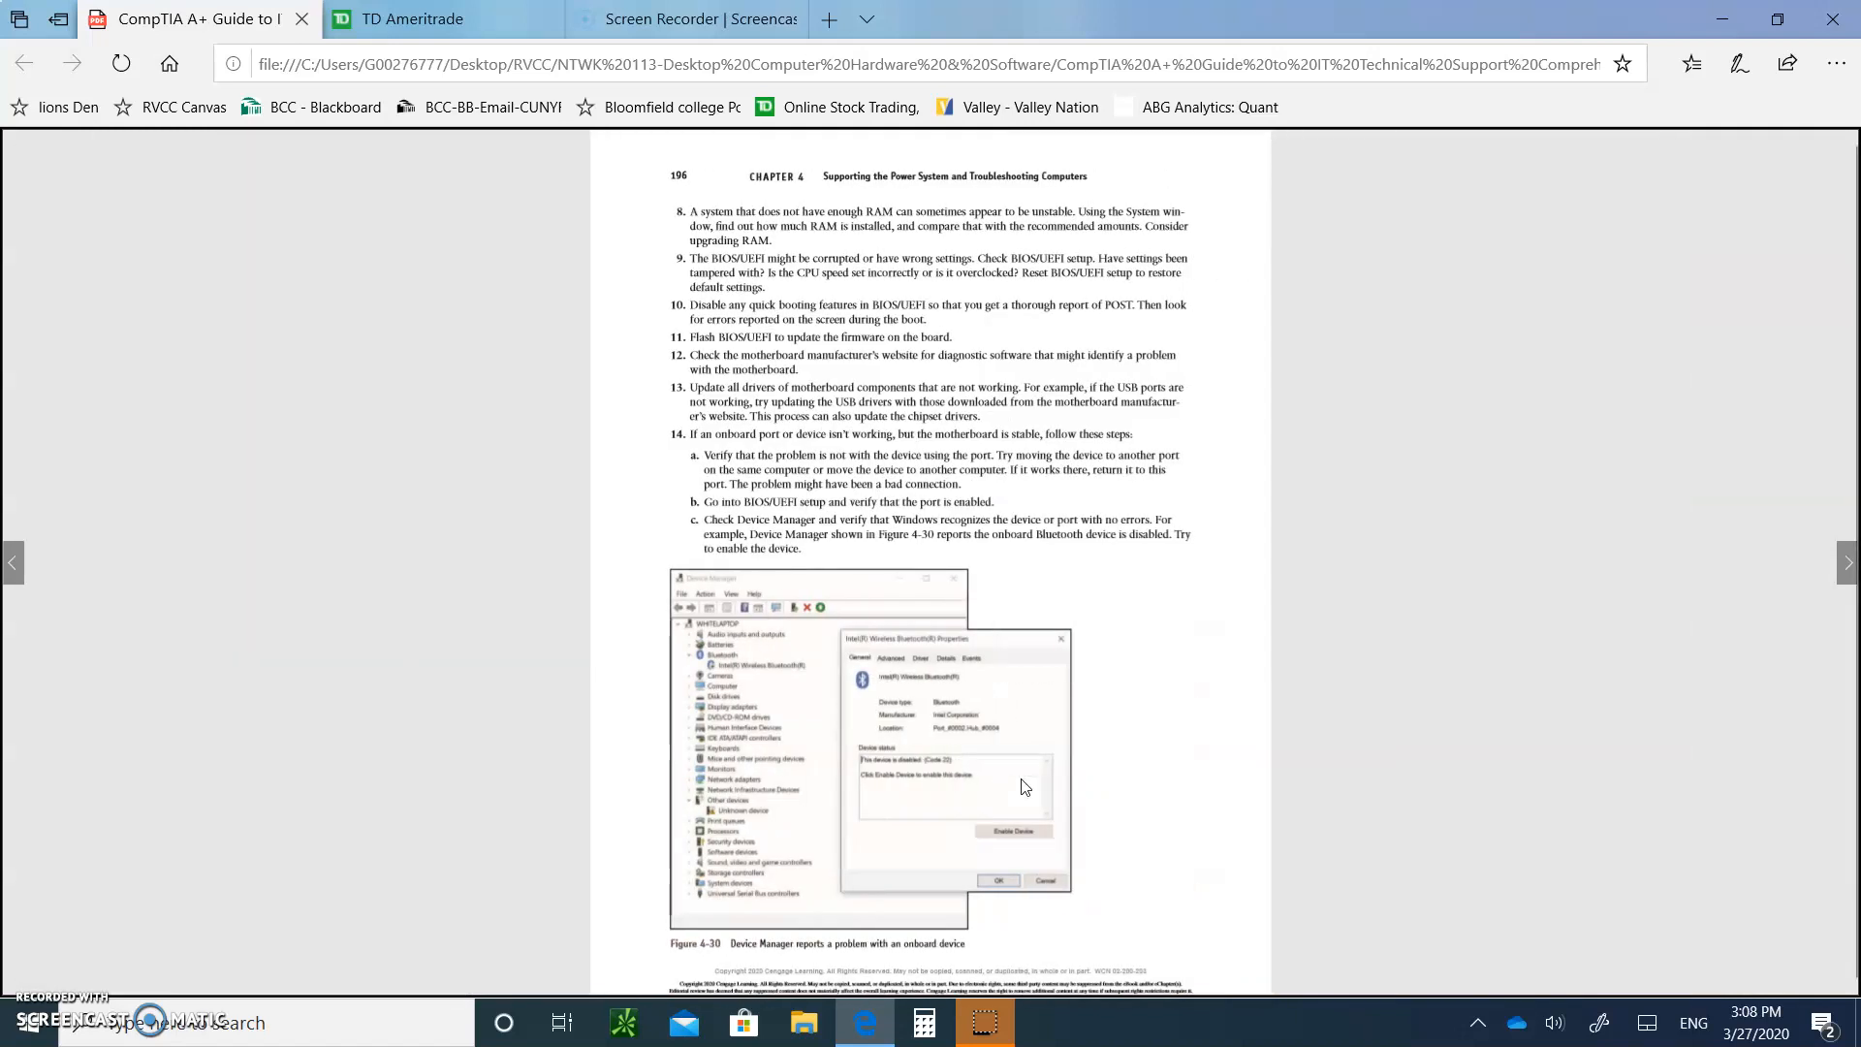
scroll("down", 3)
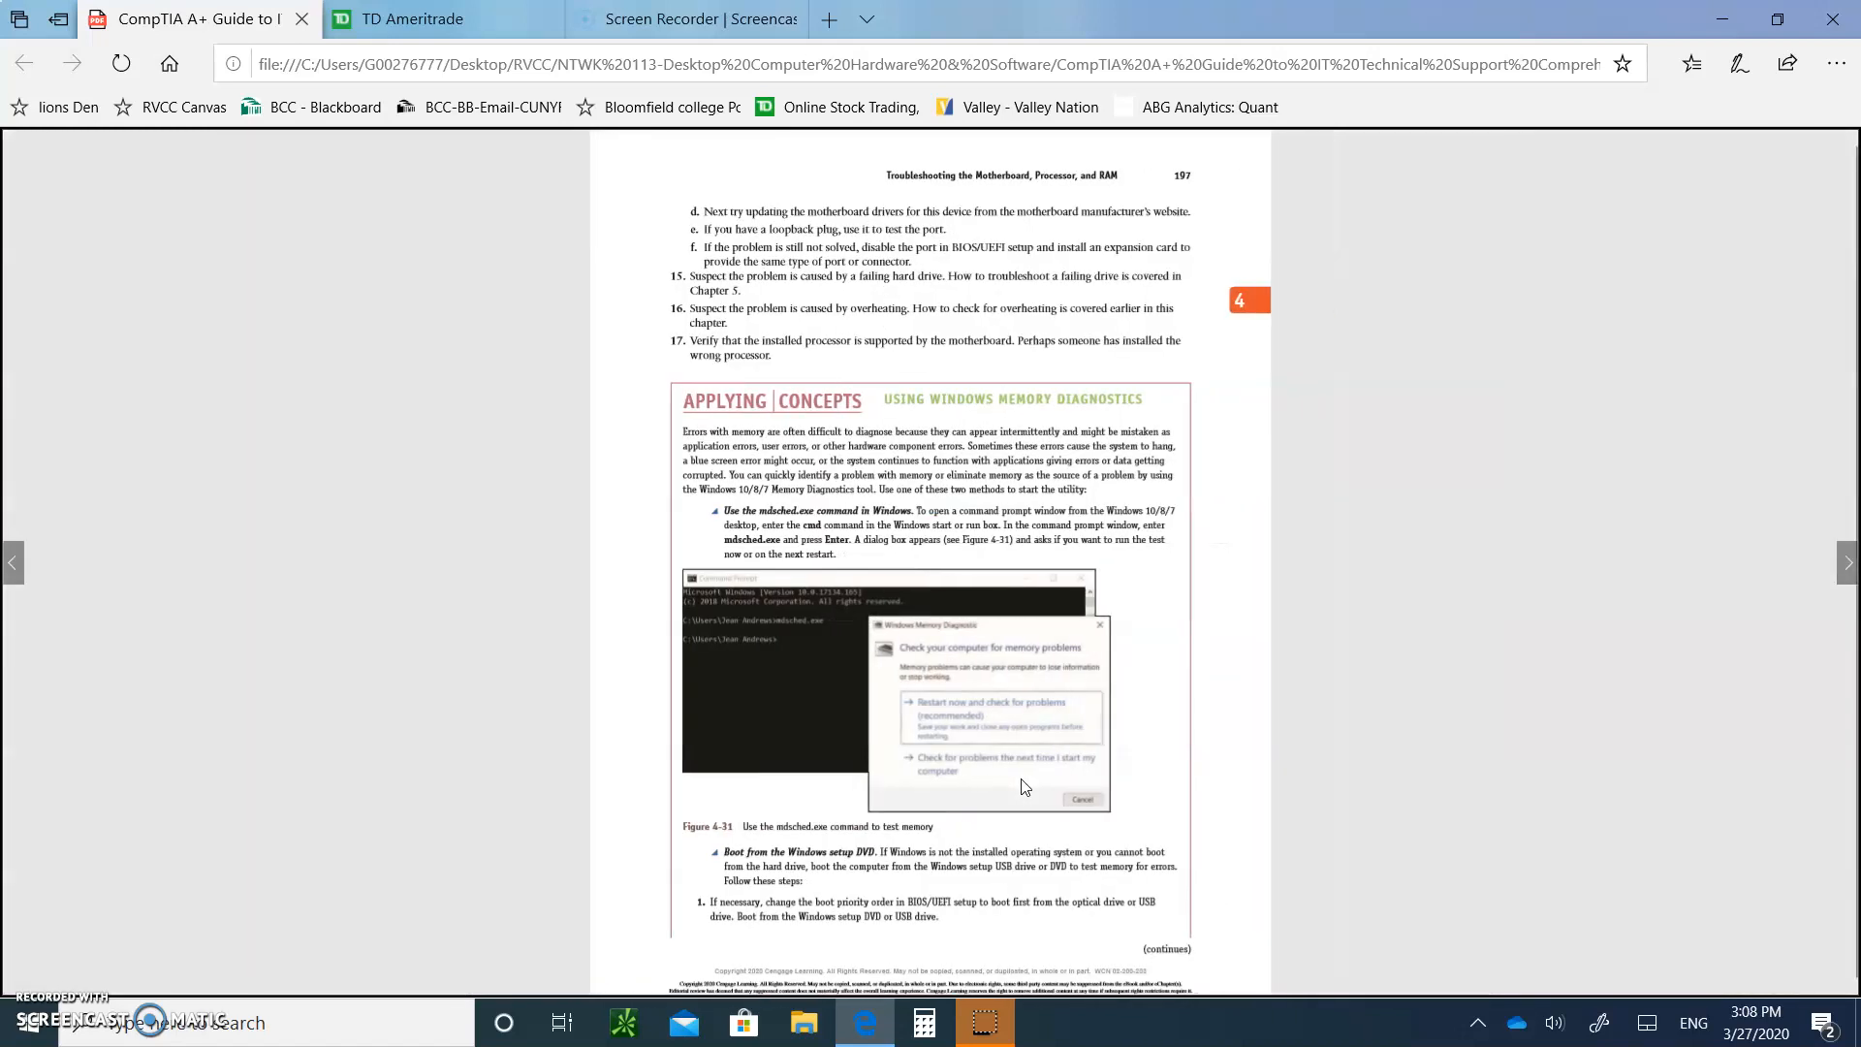
scroll("down", 3)
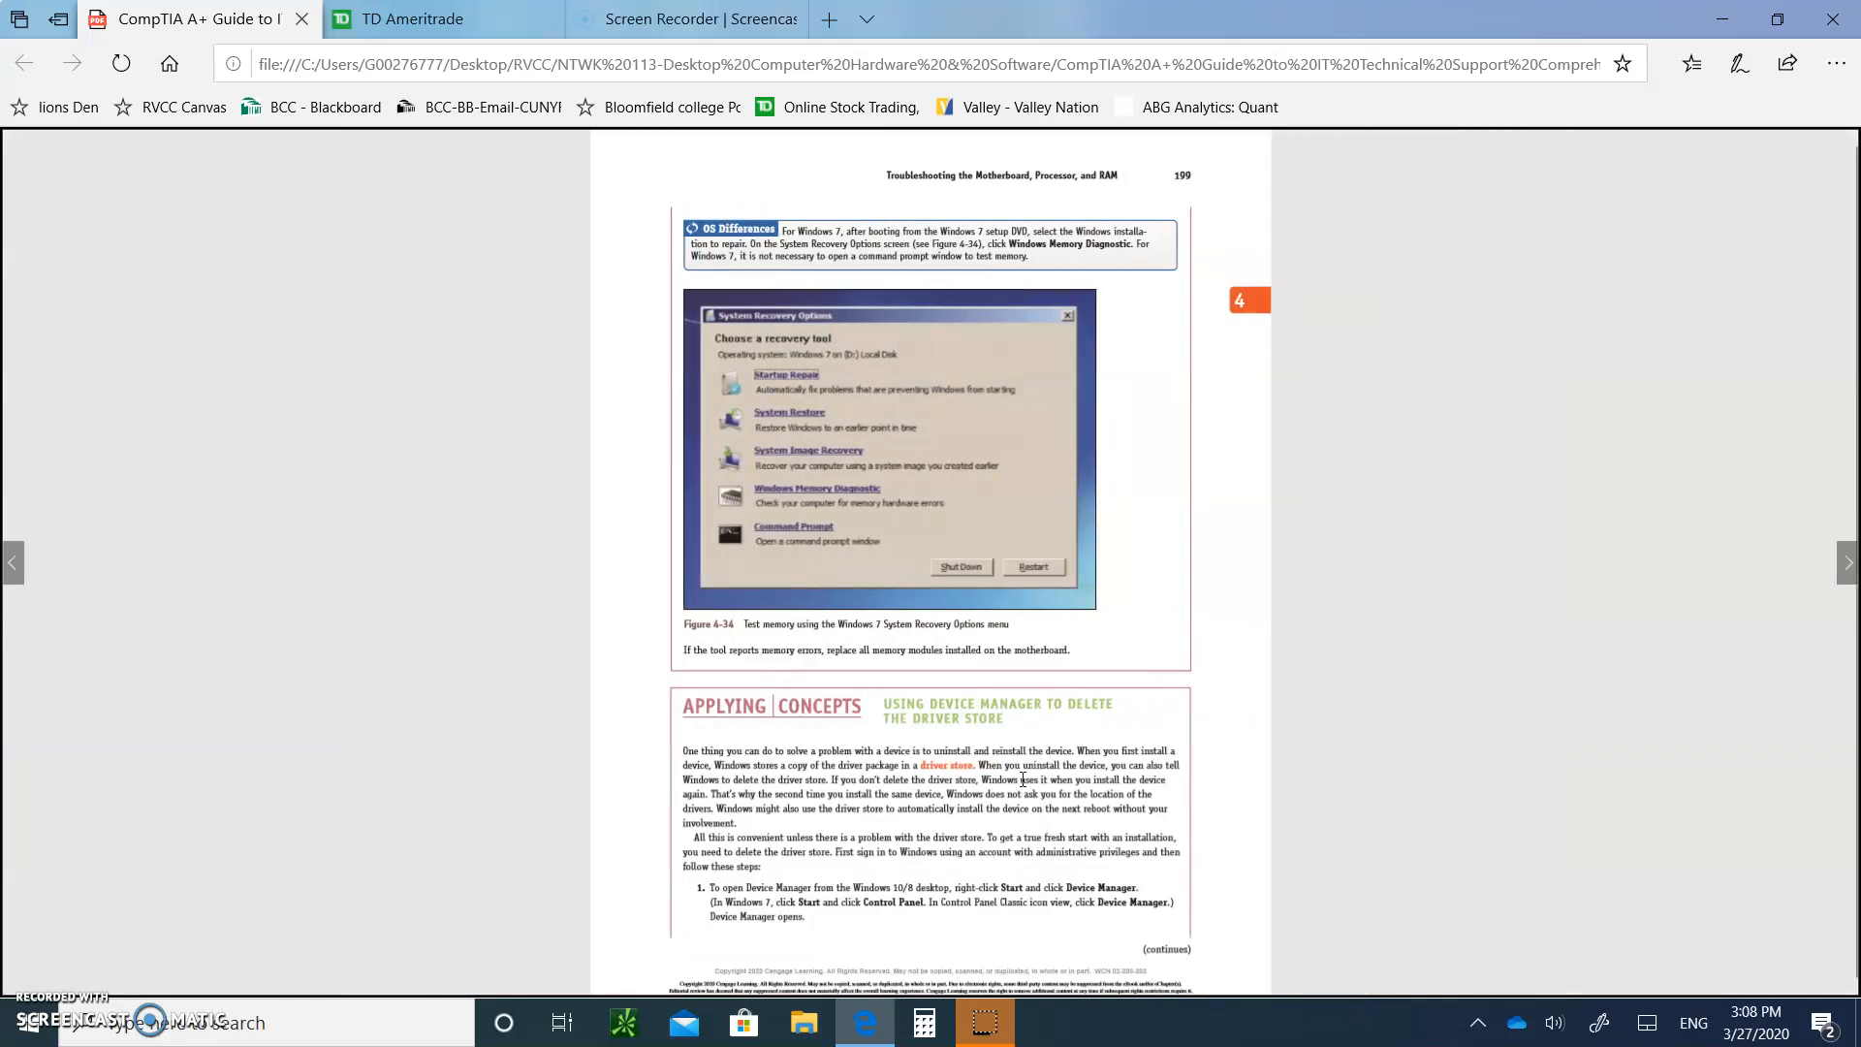
scroll("down", 3)
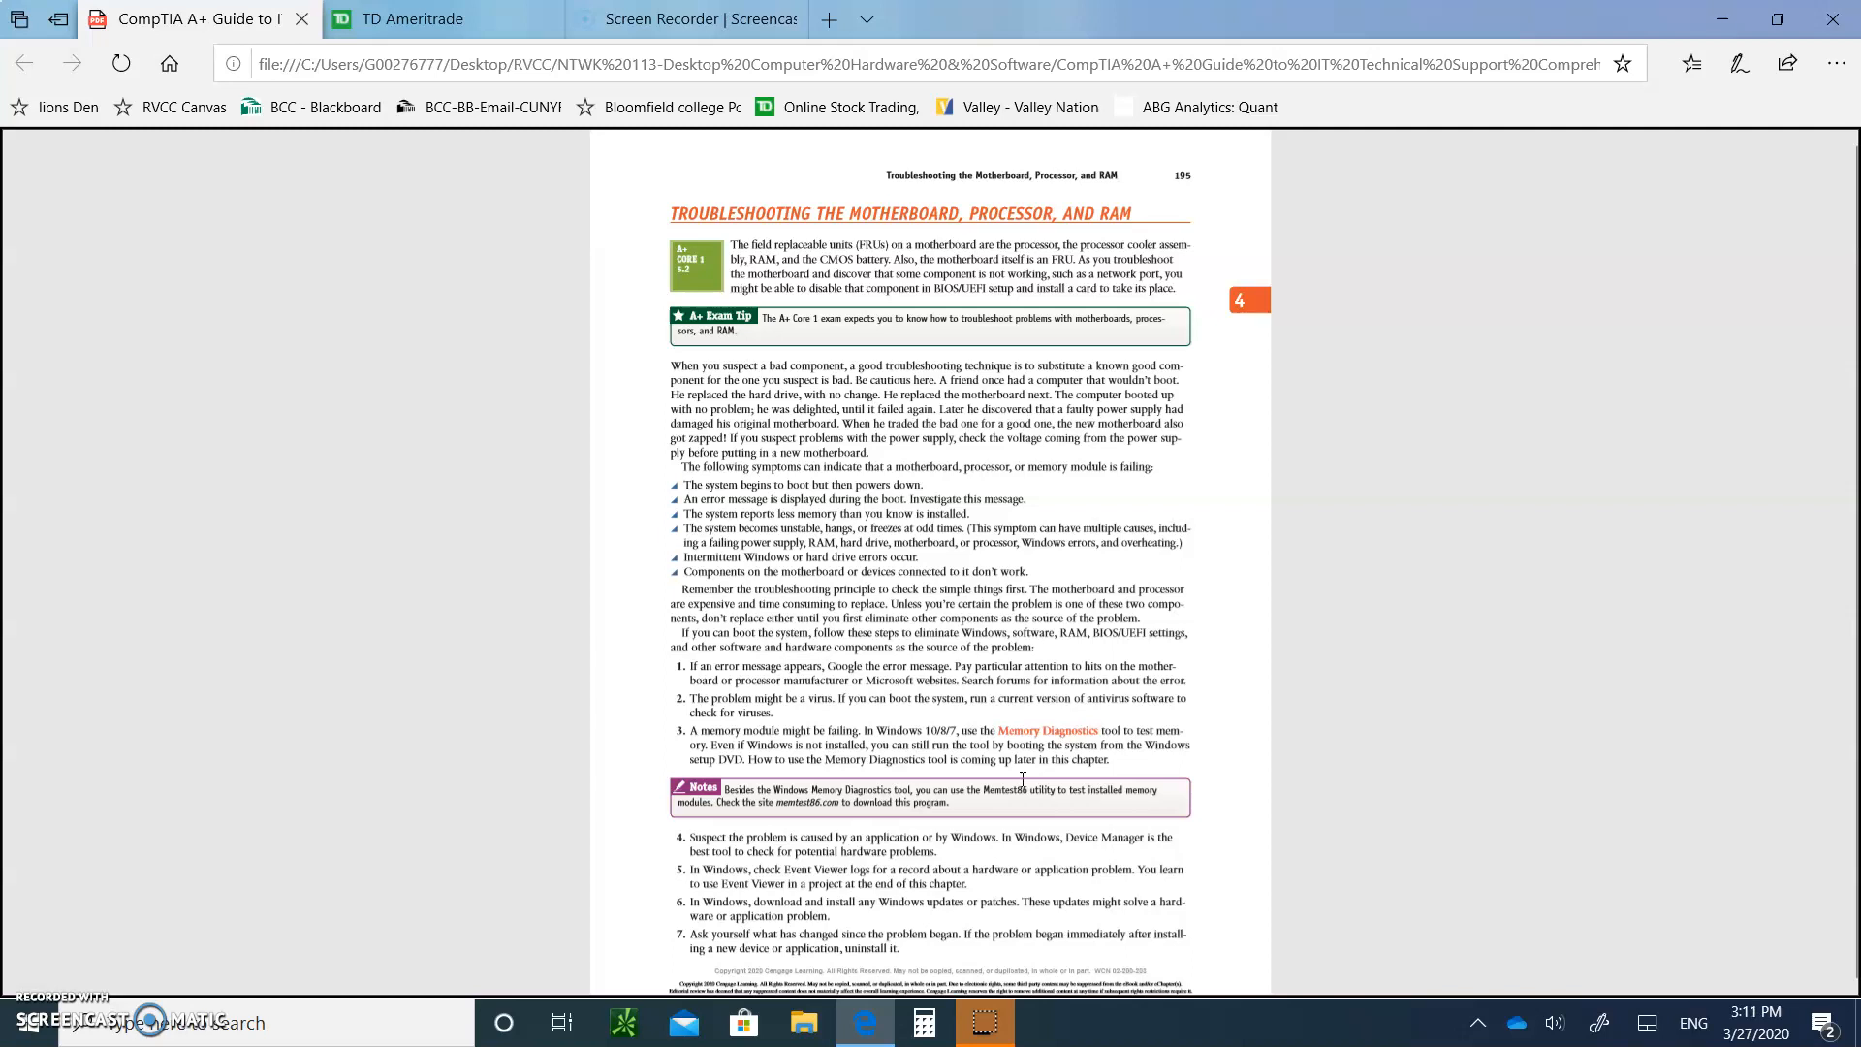
- Scroll through pages 195–197 to page 198 with the Windows 10 setup and Advanced options figures
scroll("down", 3)
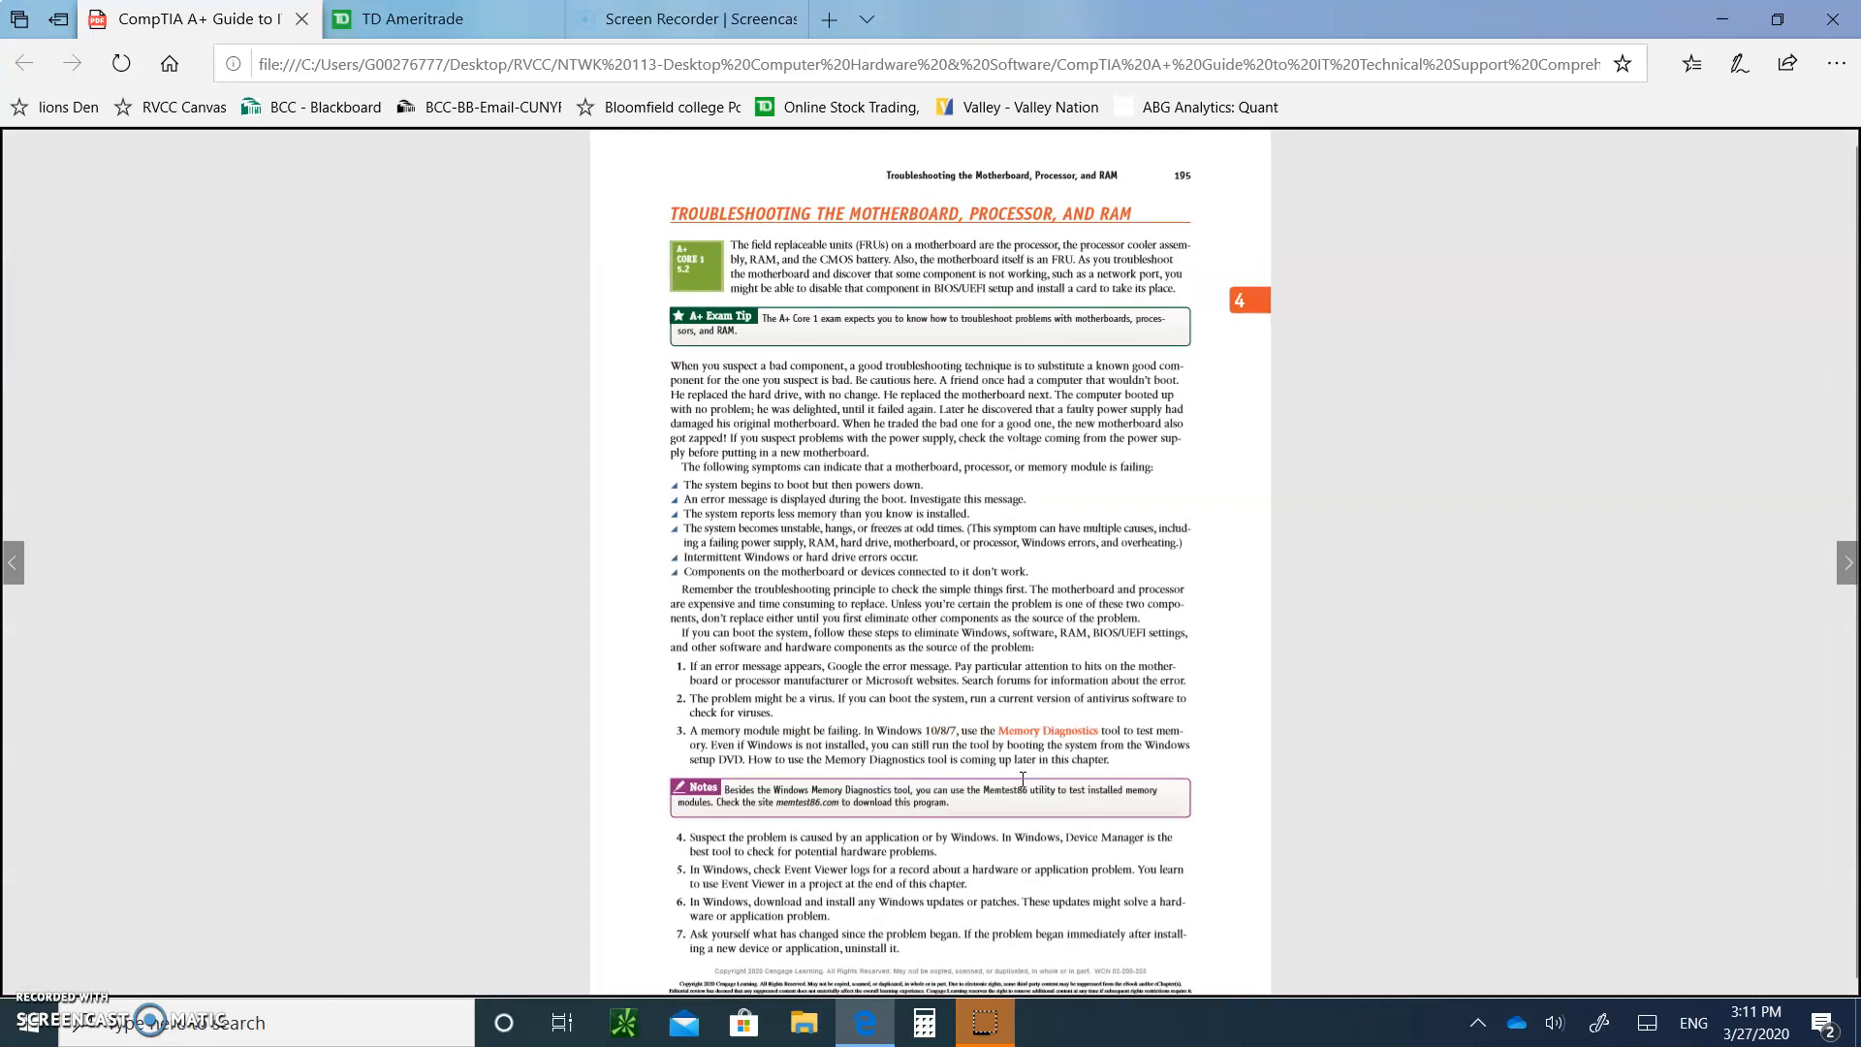
scroll("down", 3)
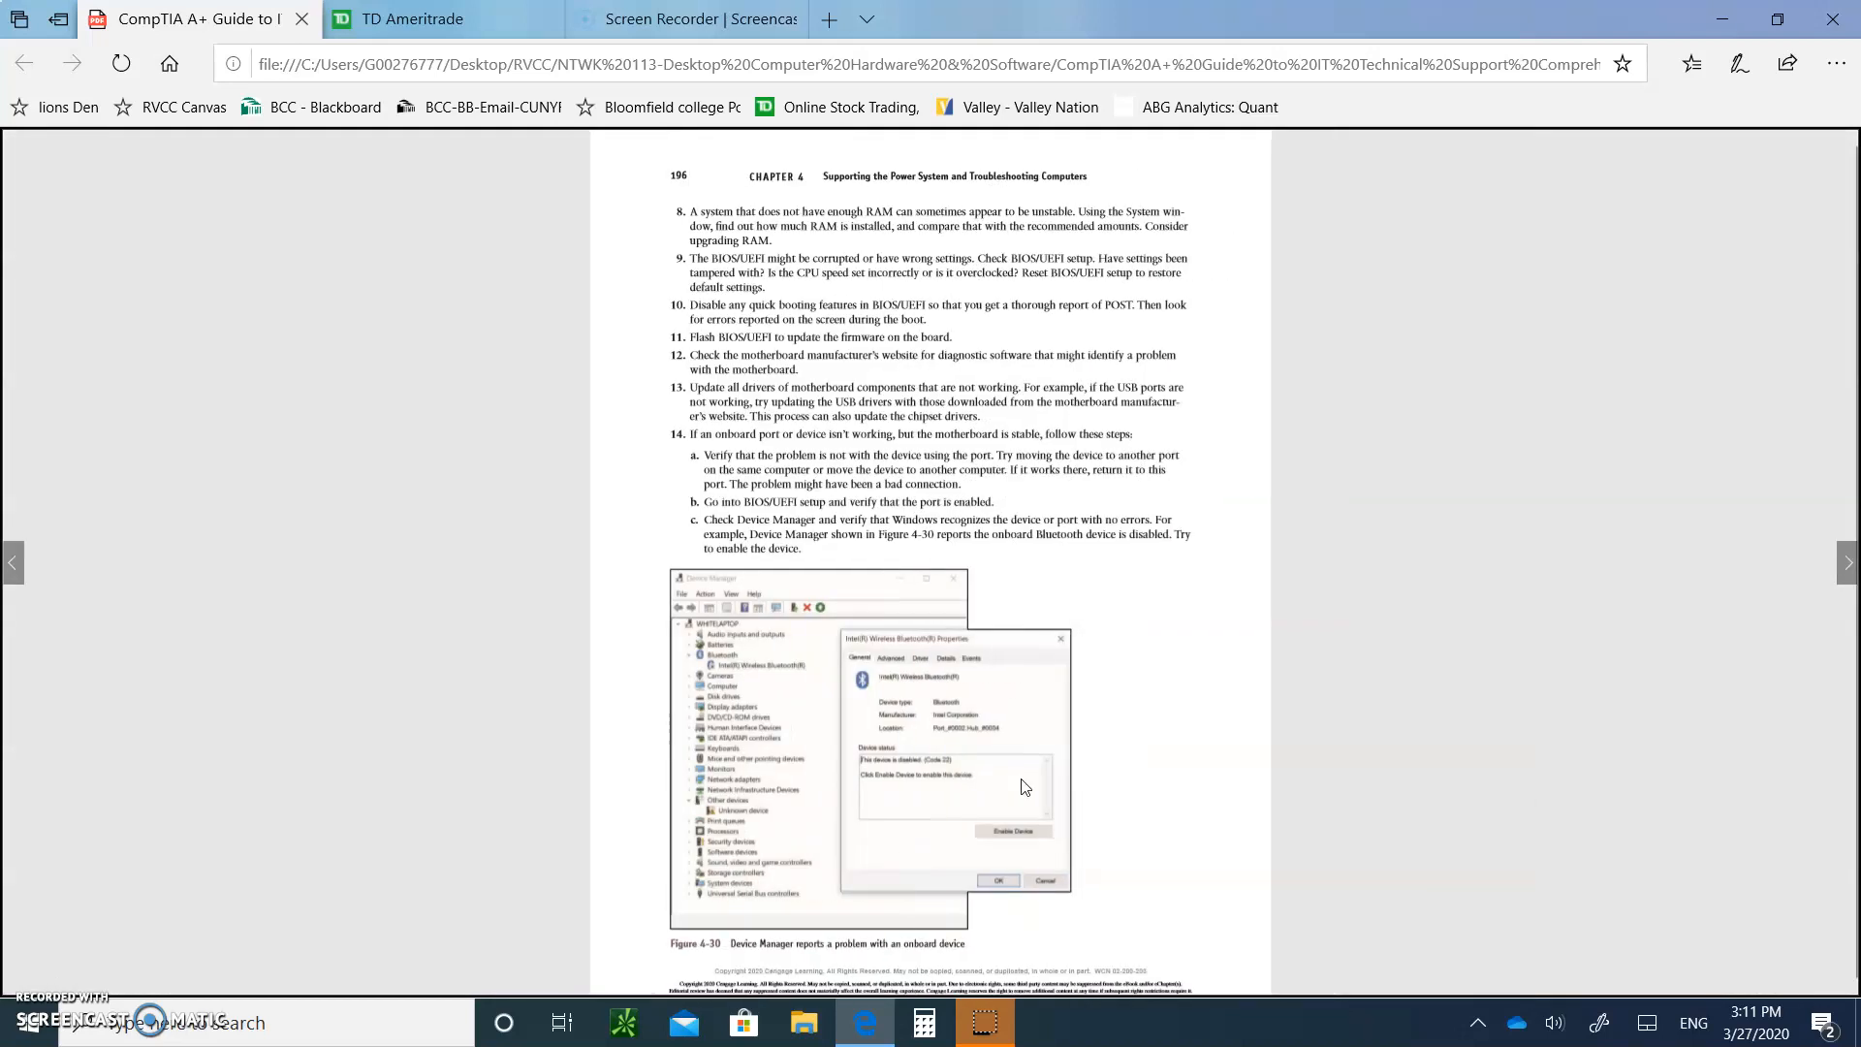
scroll("down", 3)
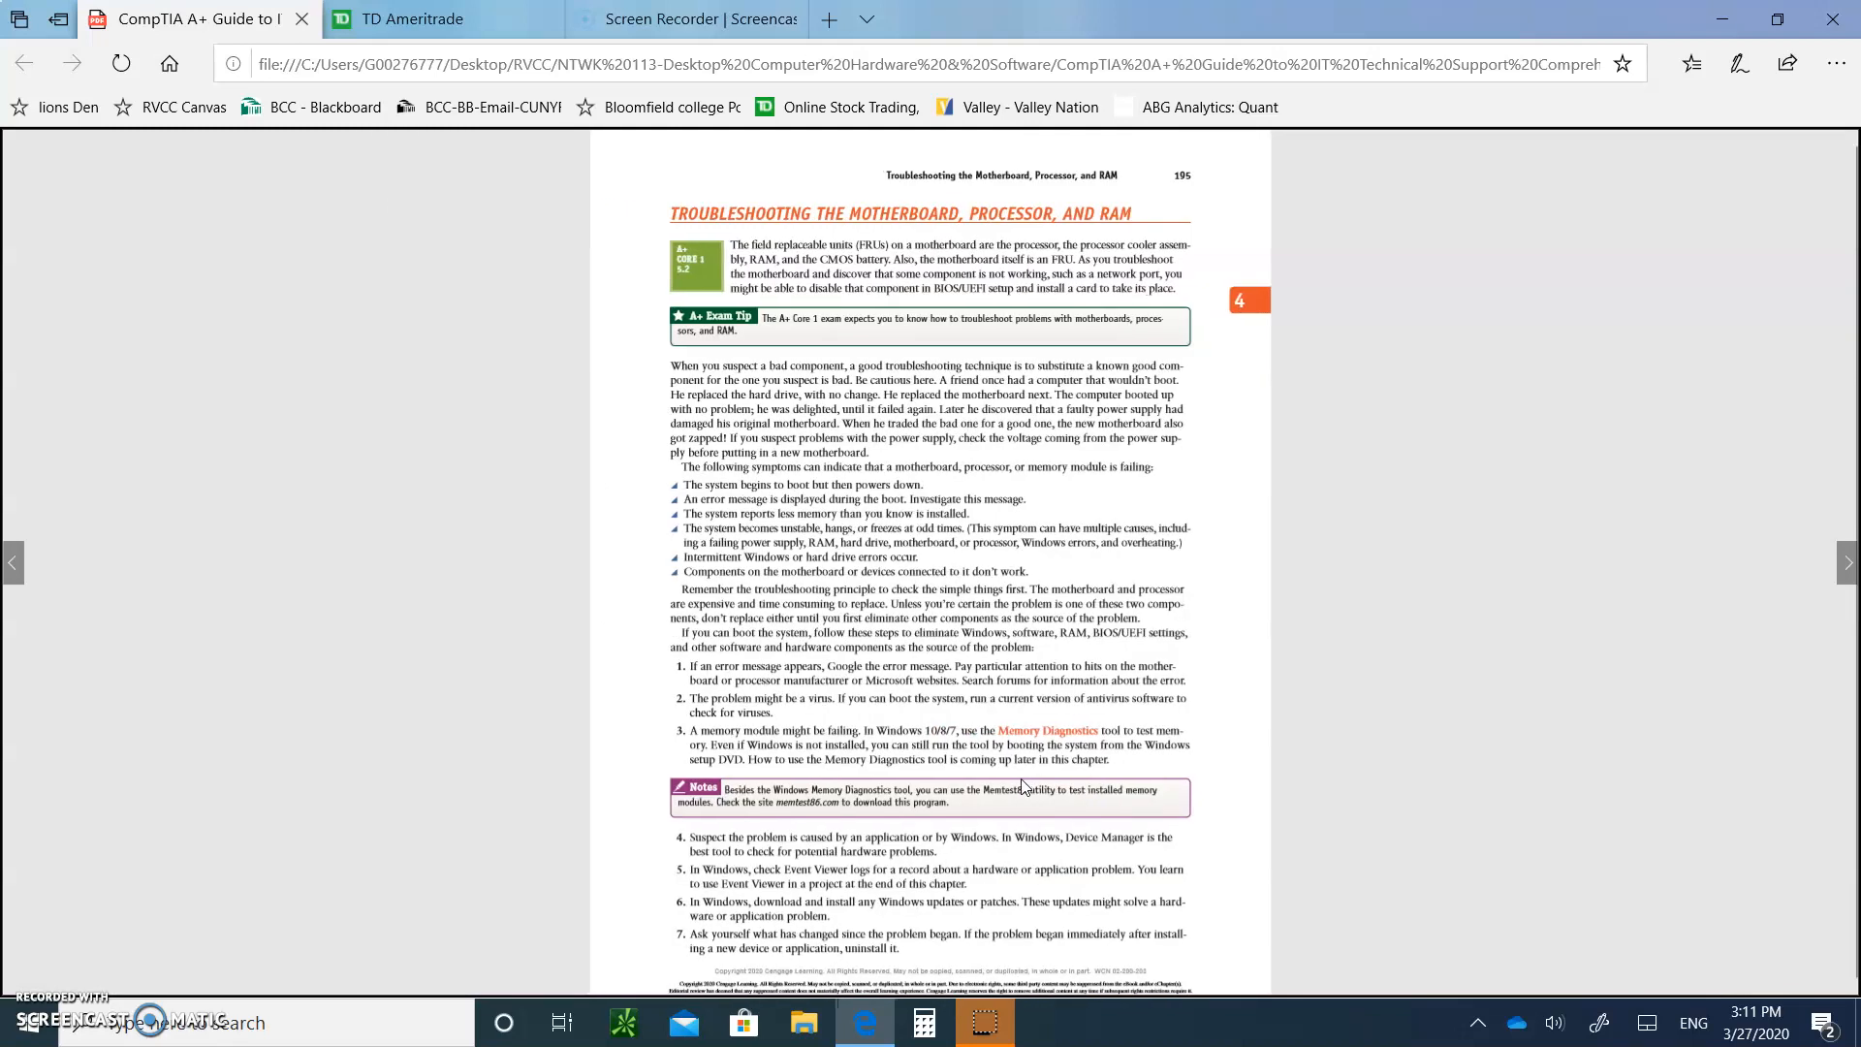
scroll("down", 3)
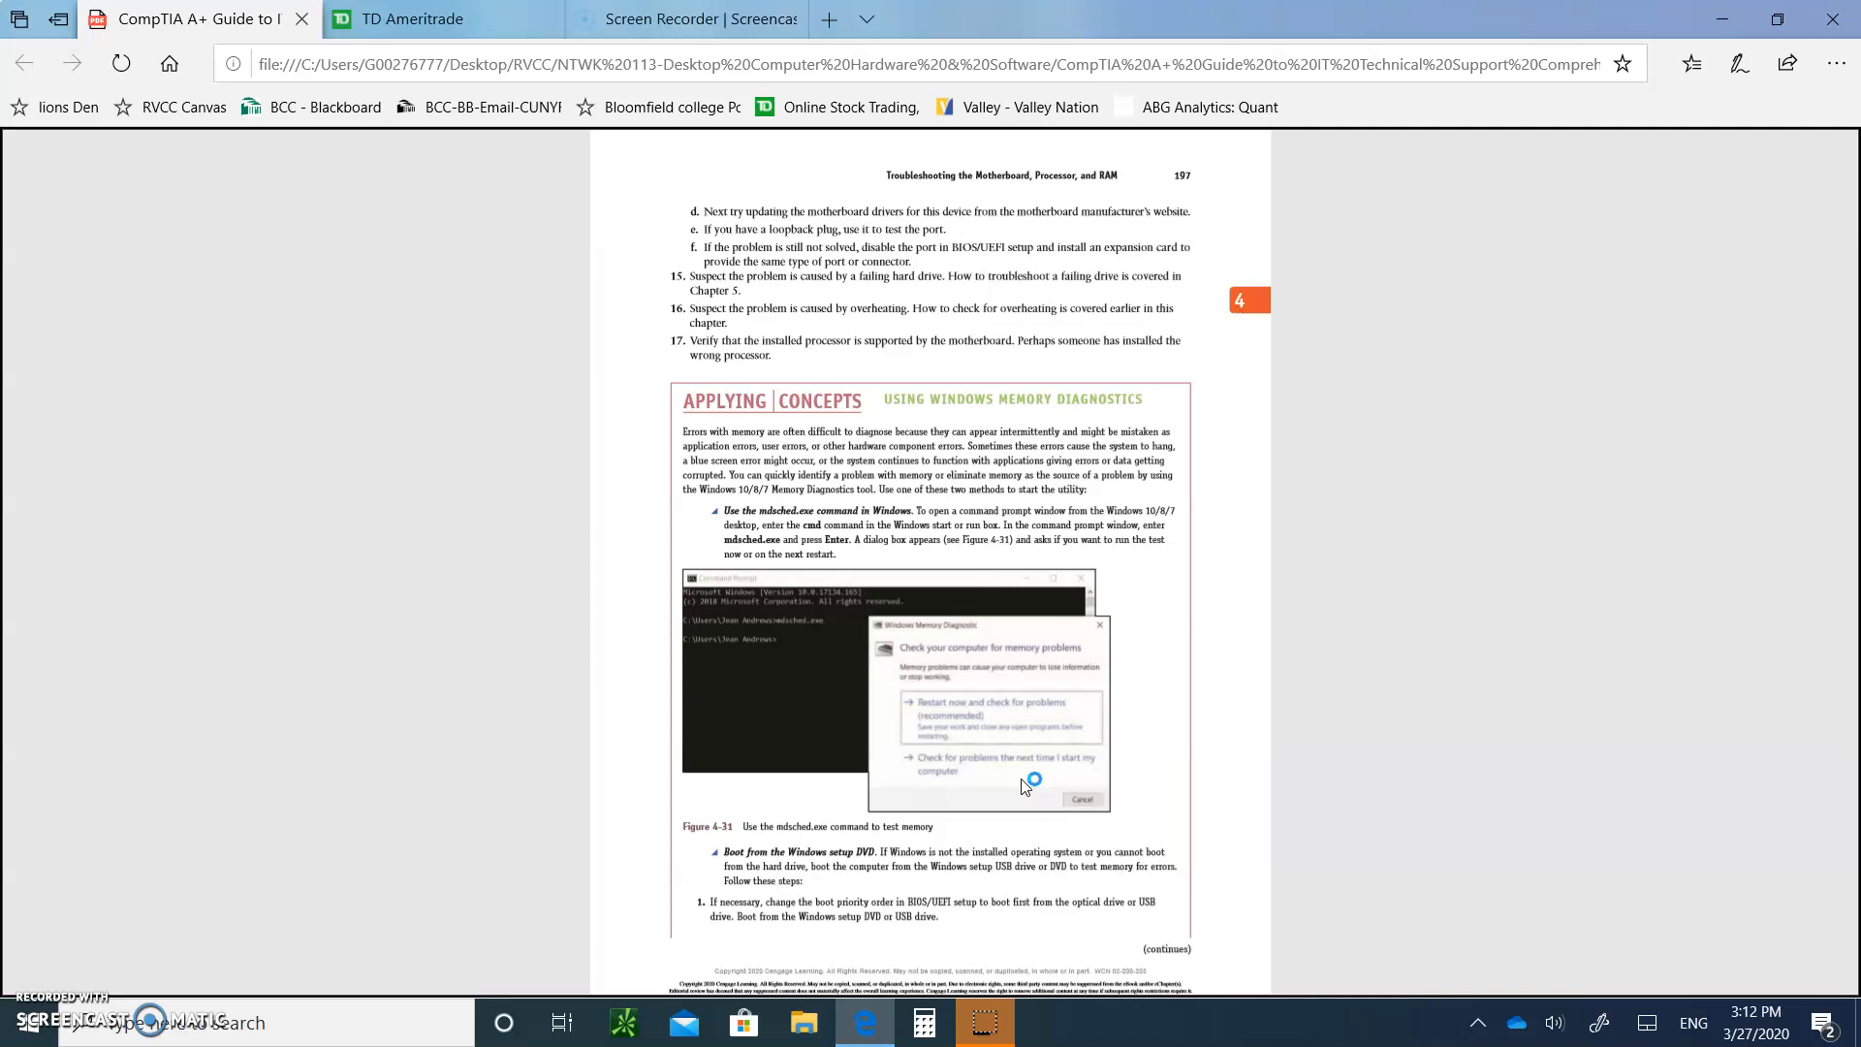
scroll("down", 3)
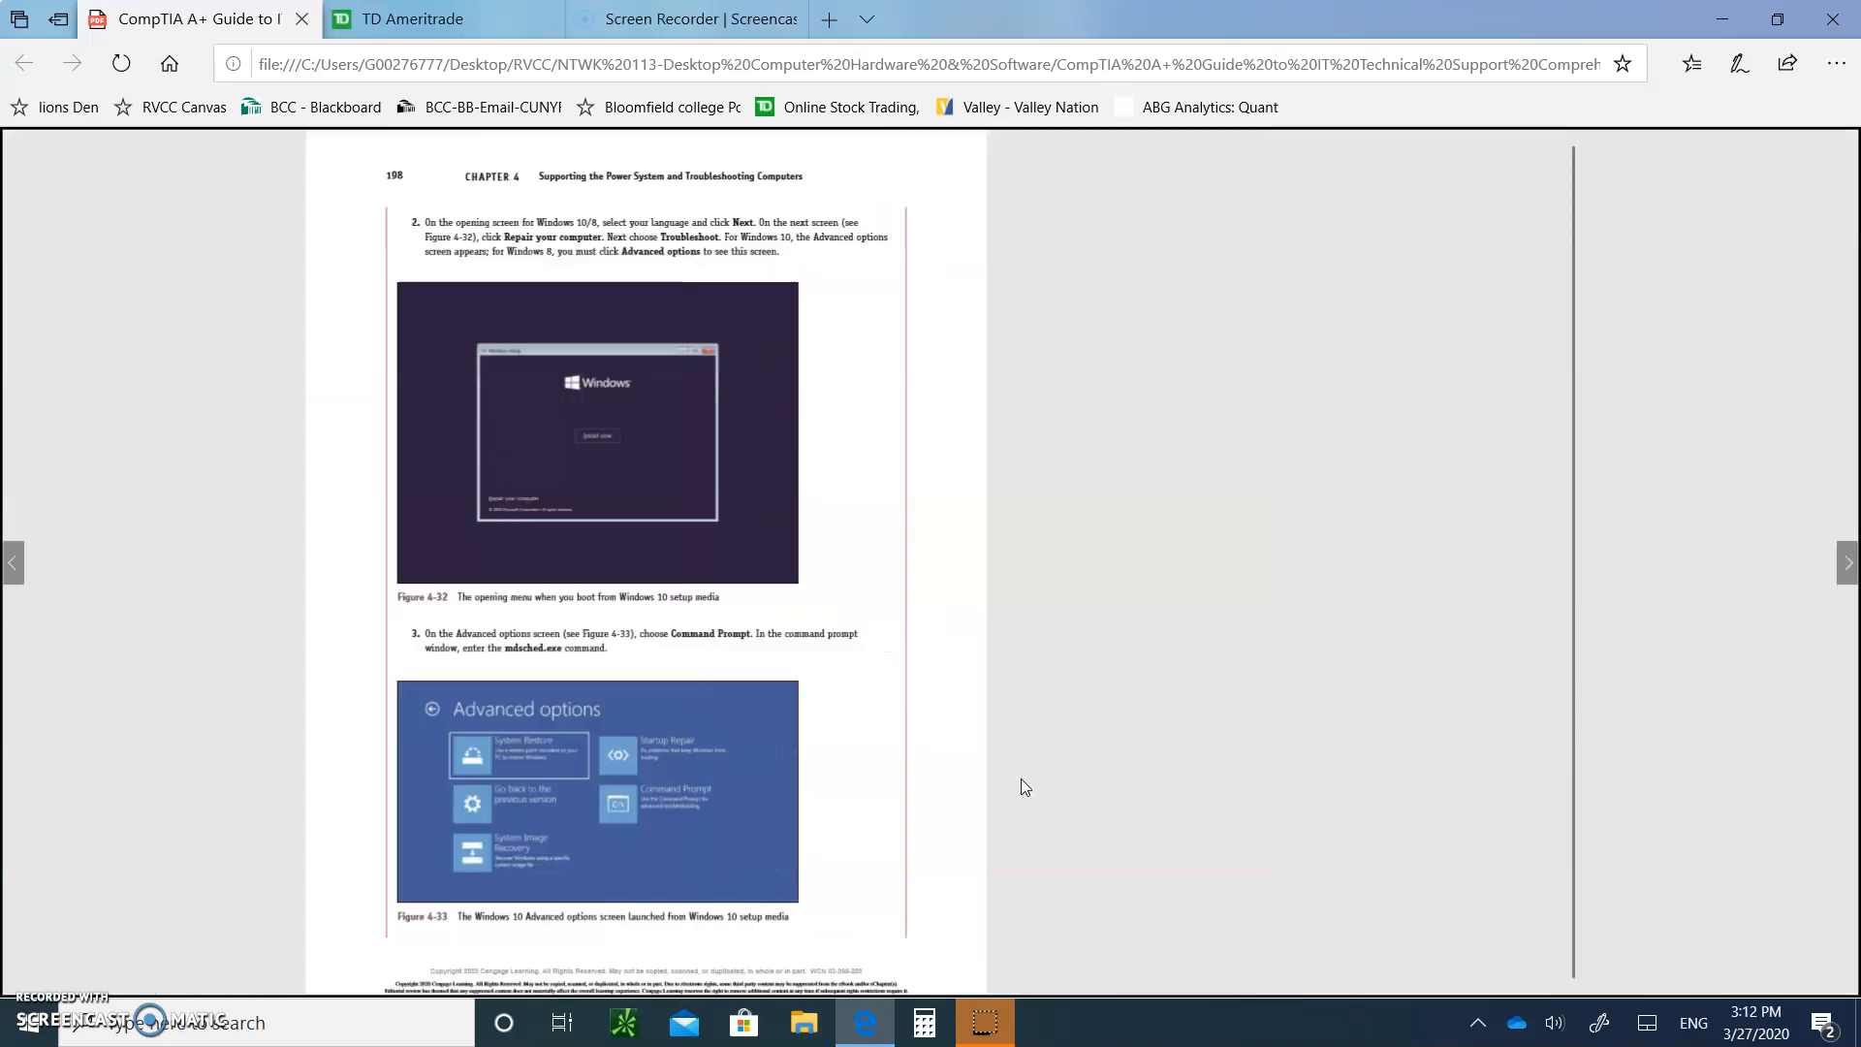
- Scroll past the Windows Startup Repair section to page 201 with Figure 4-36
scroll("down", 3)
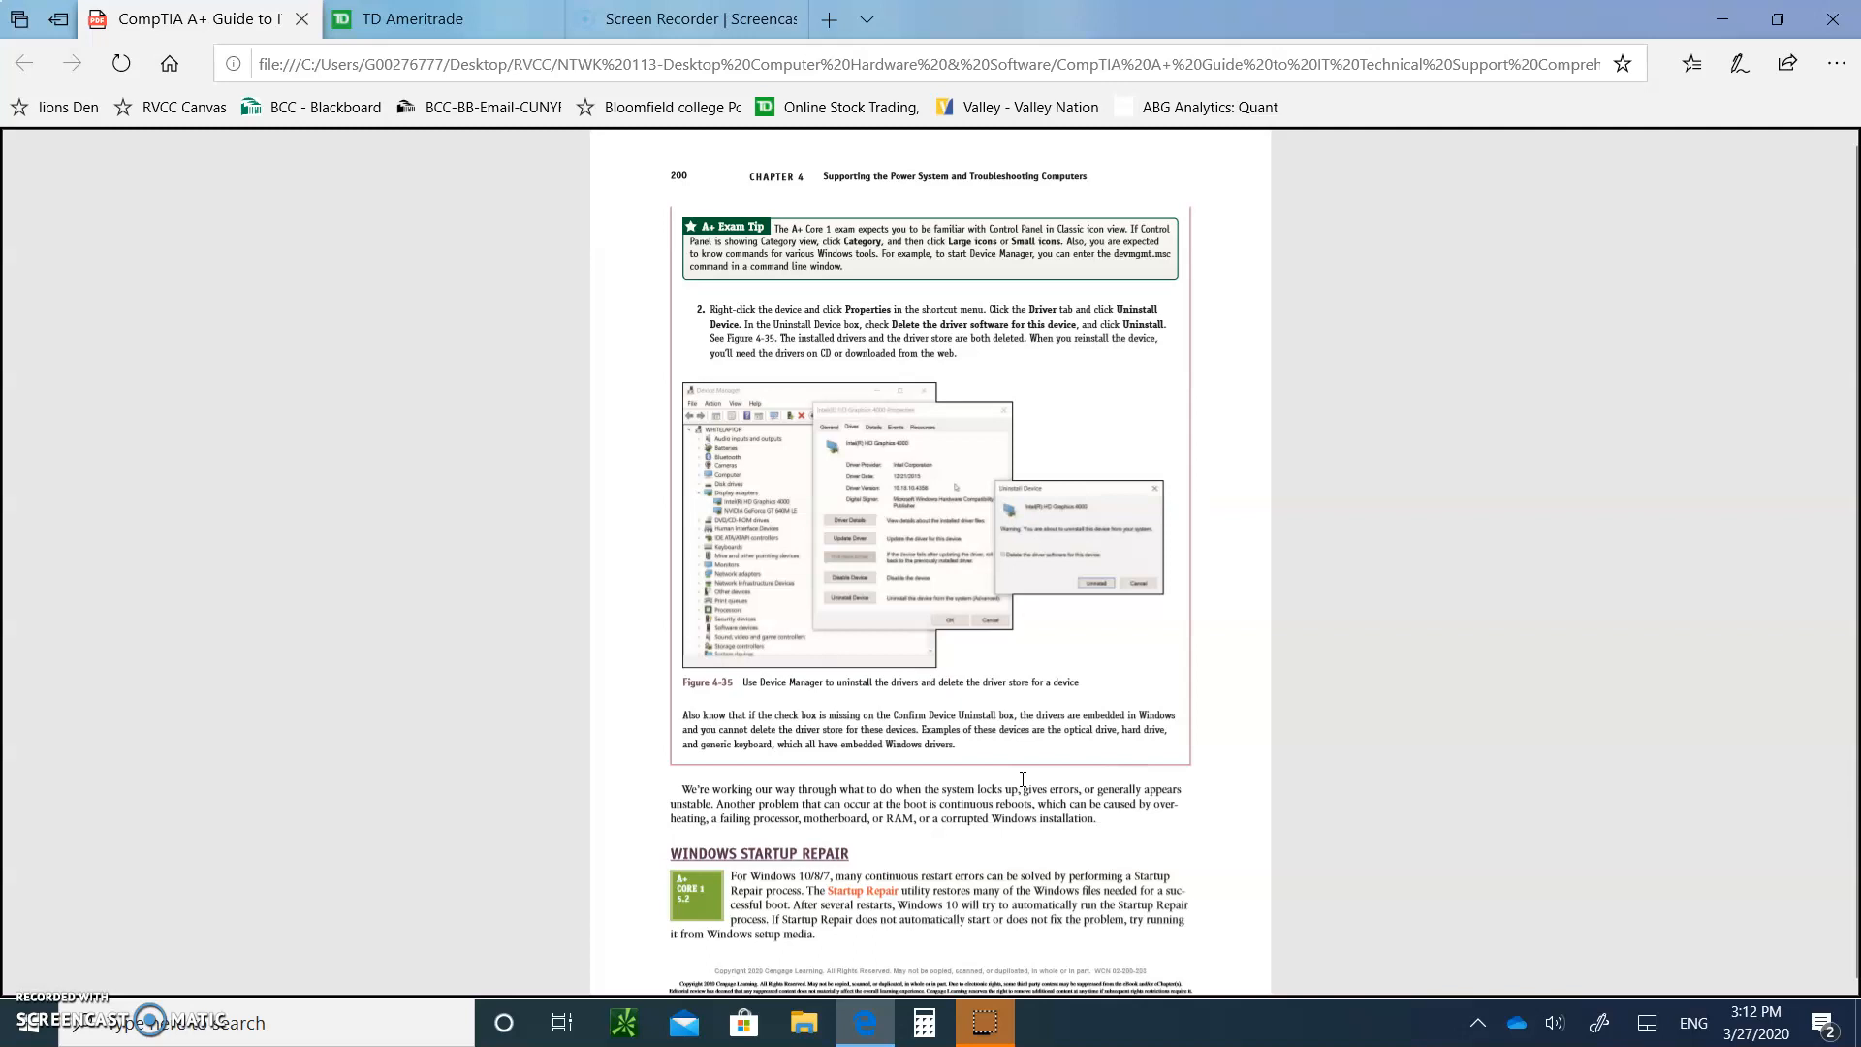
scroll("down", 3)
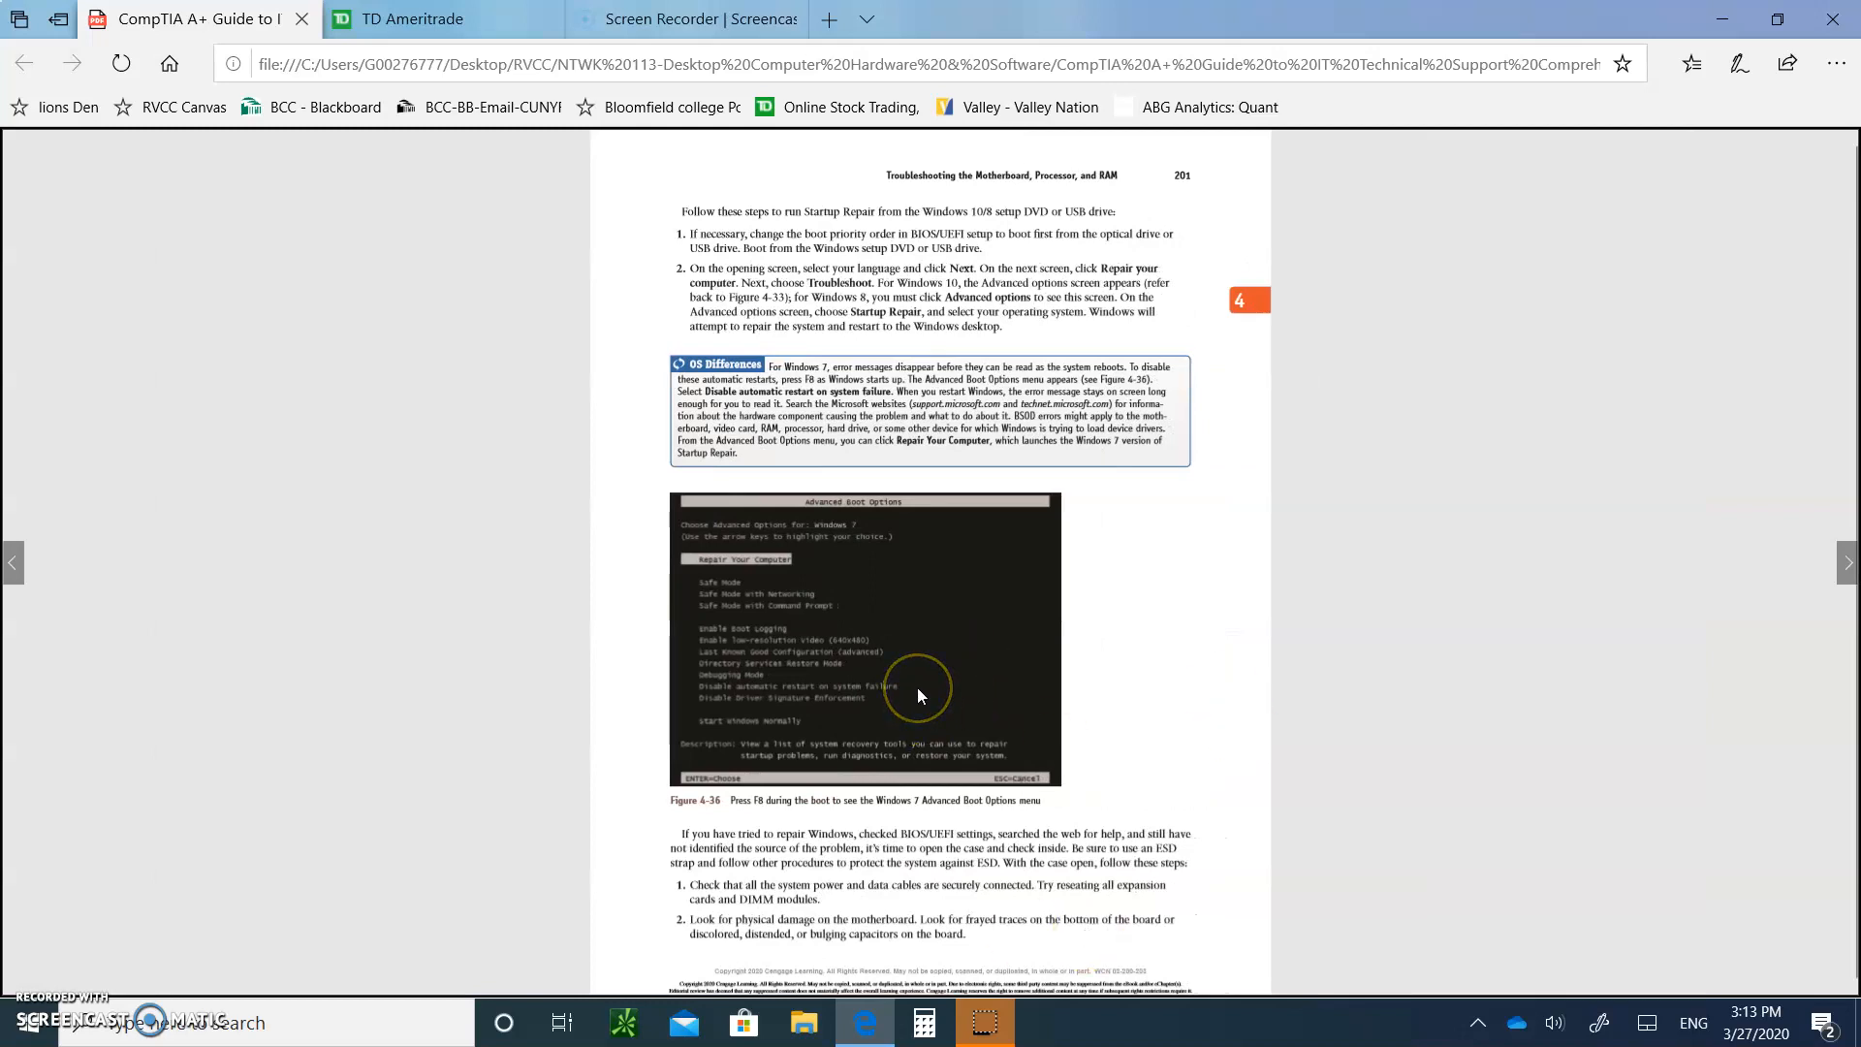
mouse_move(725, 574)
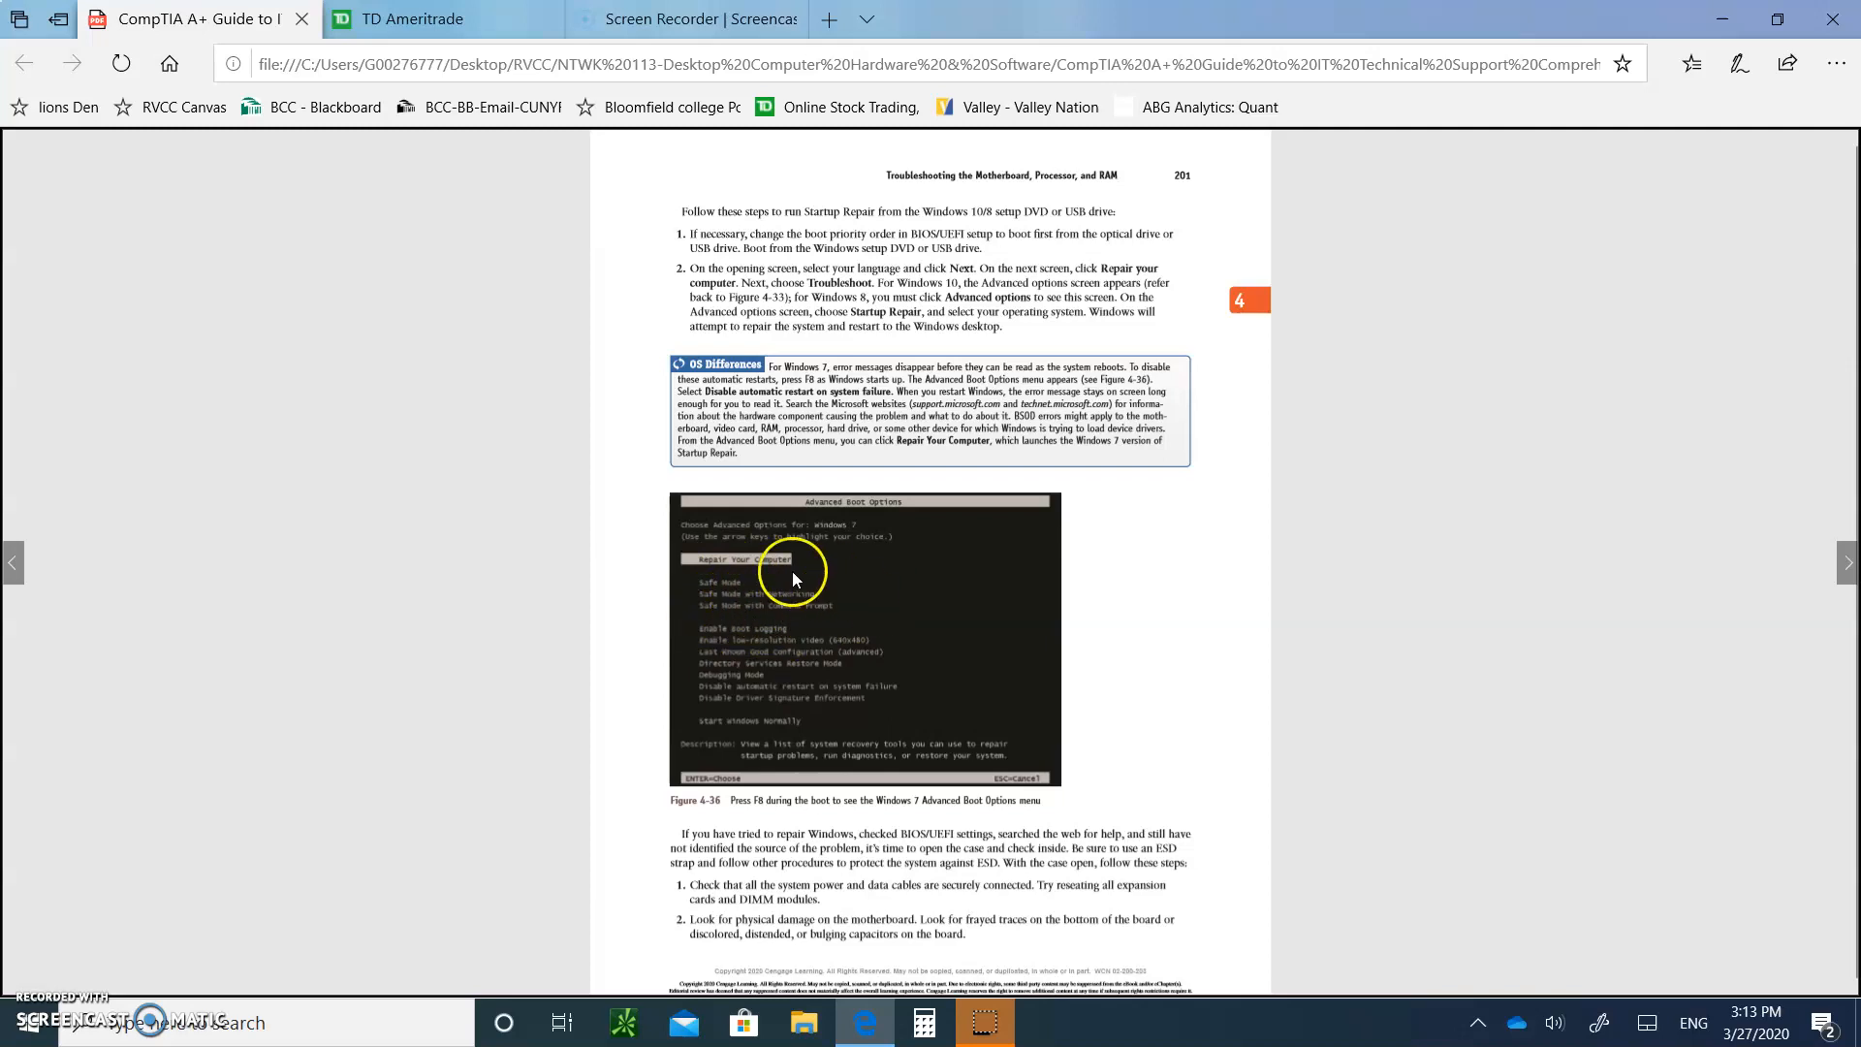
mouse_move(768, 611)
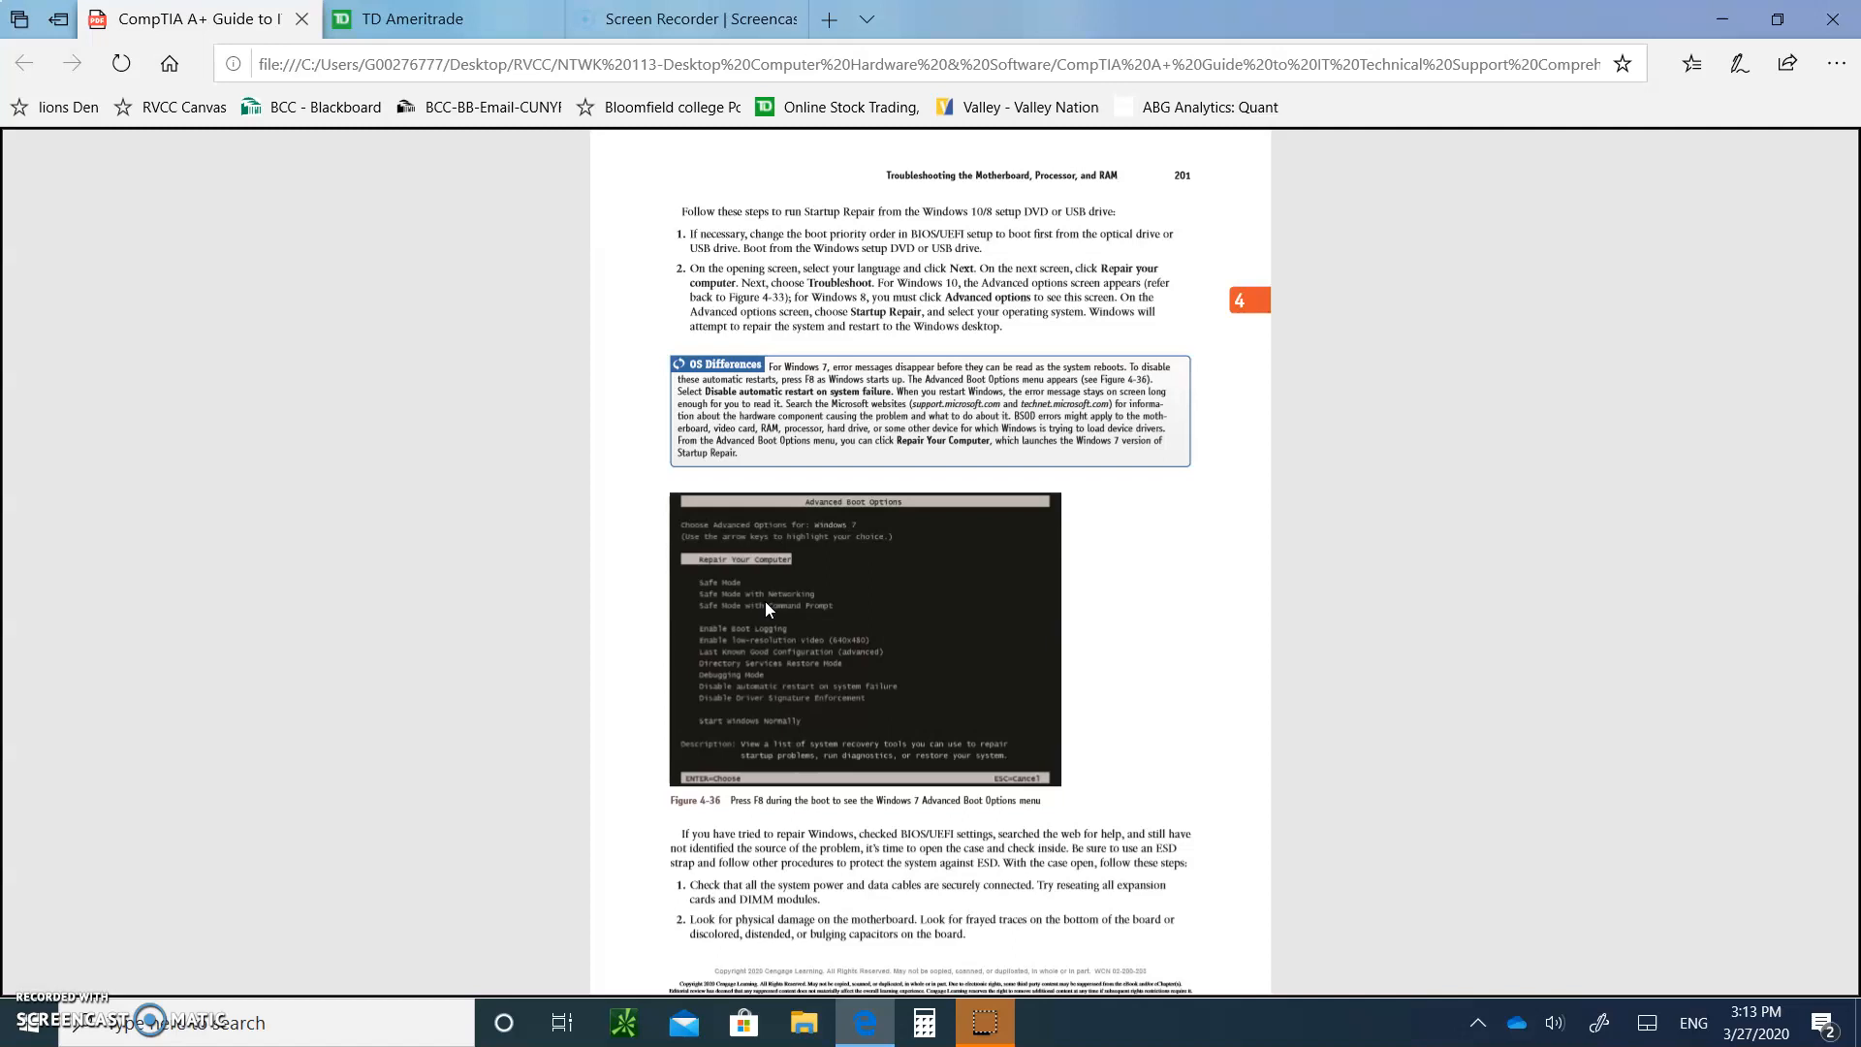
- Scroll down to page 202 showing the Discolored Capacitors case study and Figure 4-37
scroll("down", 3)
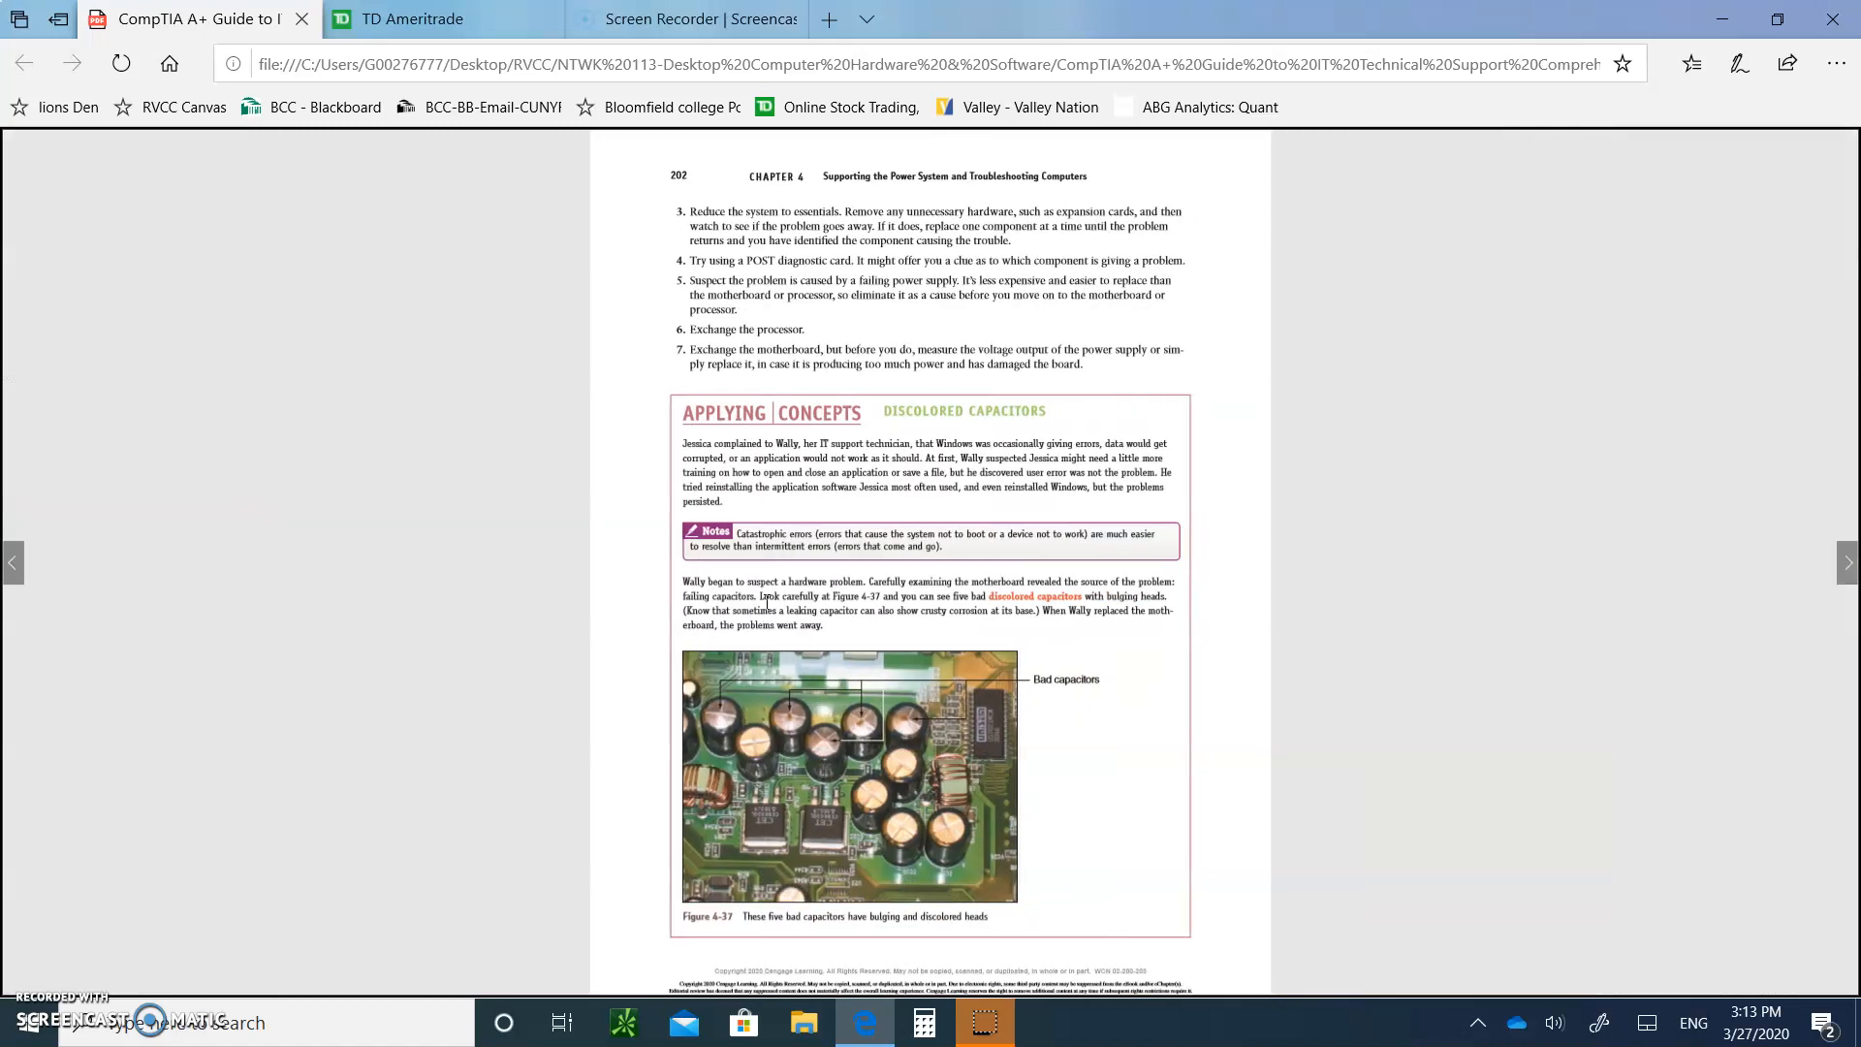